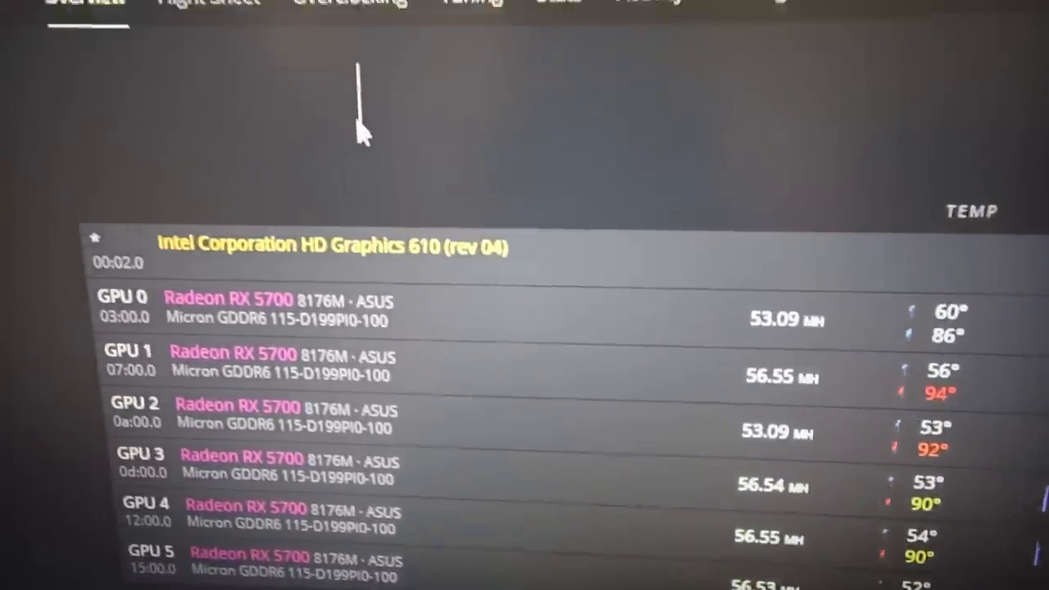
# - Download GPU 0's current stock VBIOS from the rig's Overclocking page
pyautogui.click(366, 31)
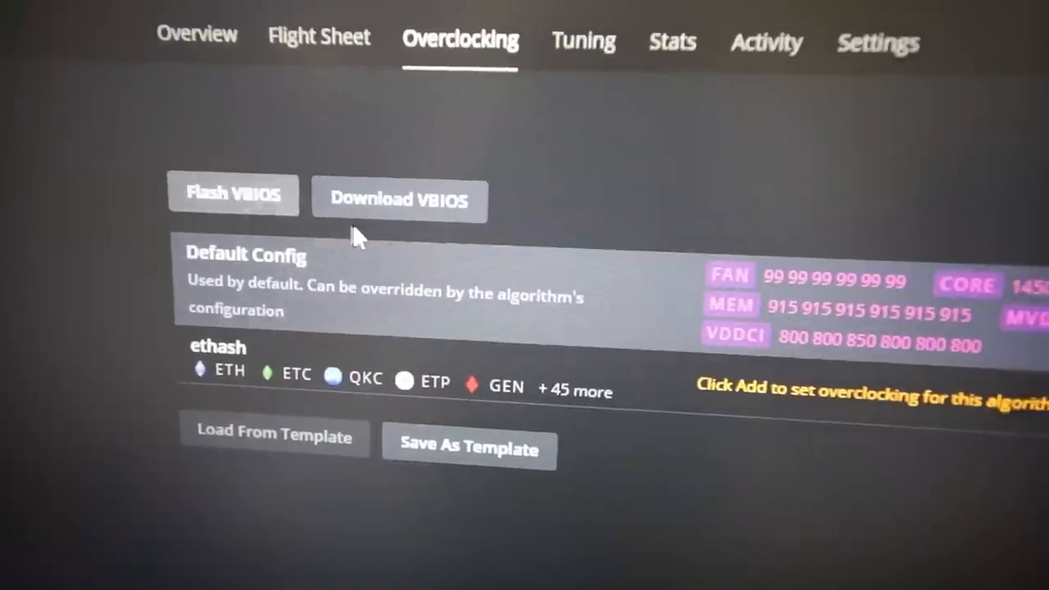
pyautogui.click(398, 199)
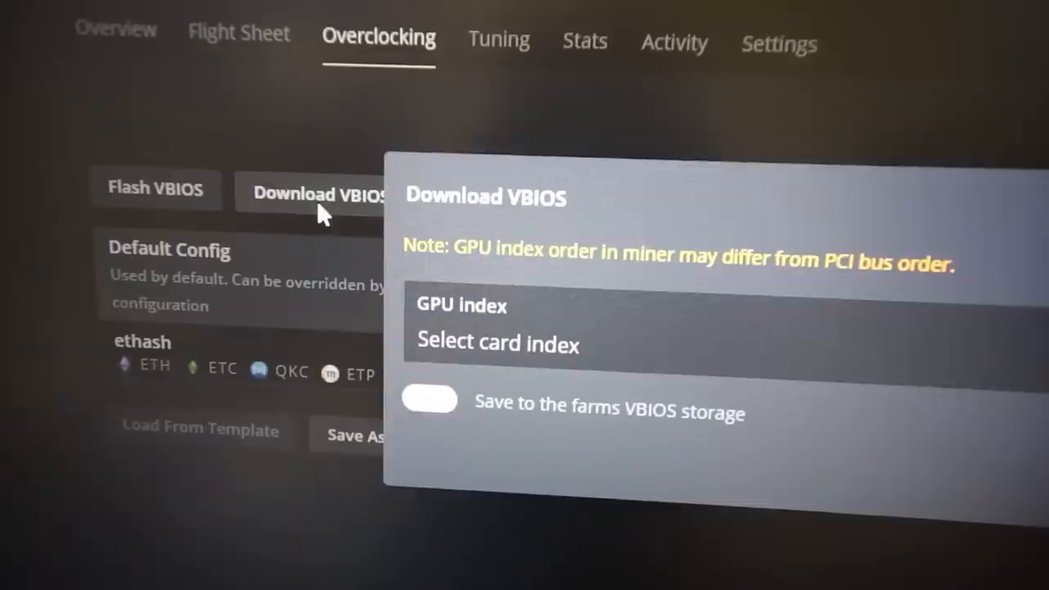
pyautogui.click(497, 342)
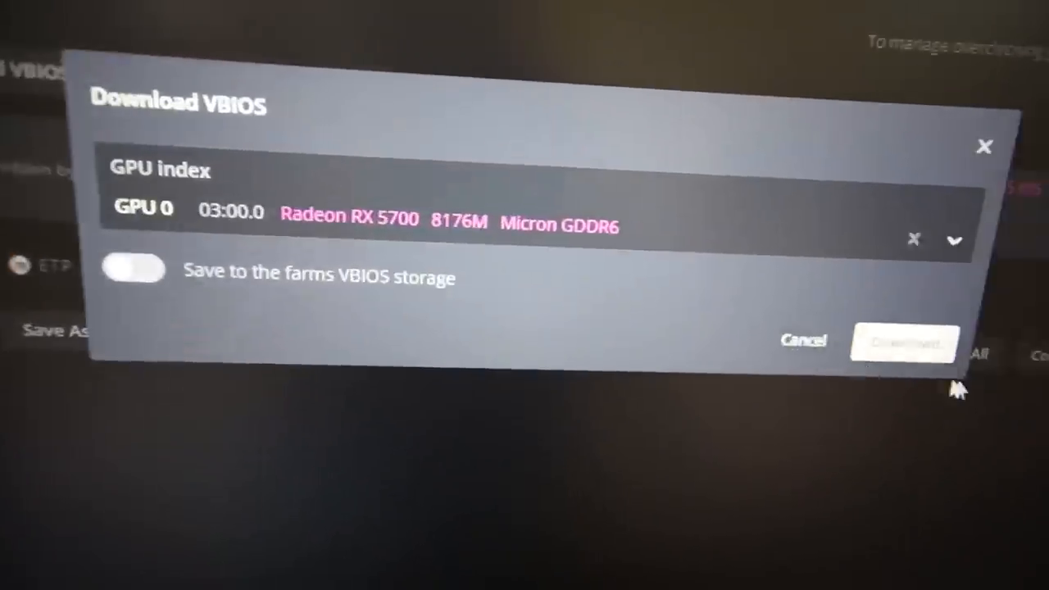
pyautogui.click(804, 339)
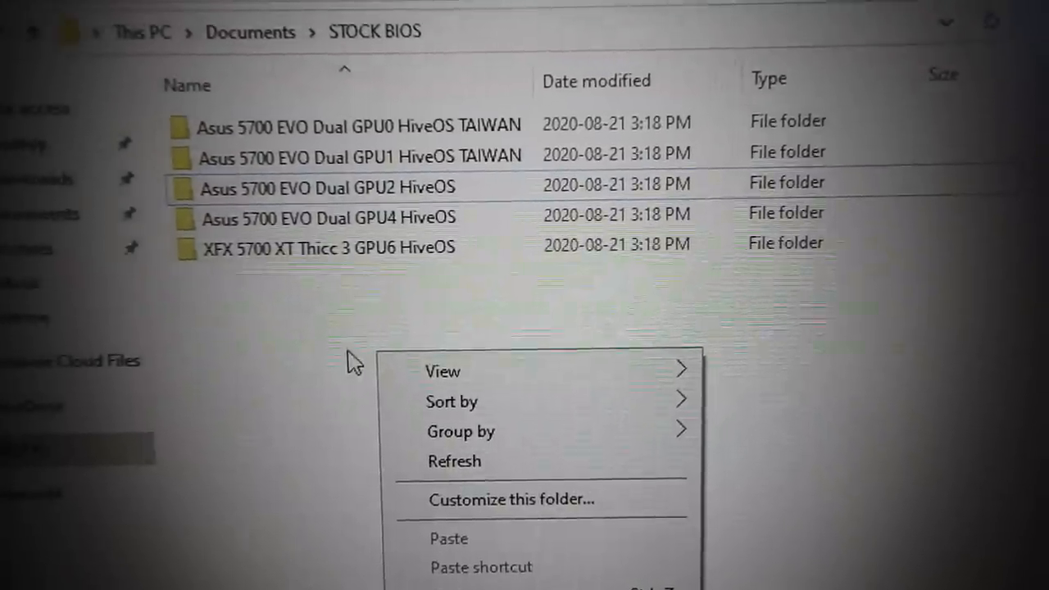
# - Dismiss the context menu in the STOCK BIOS folder without changing anything
pyautogui.click(318, 345)
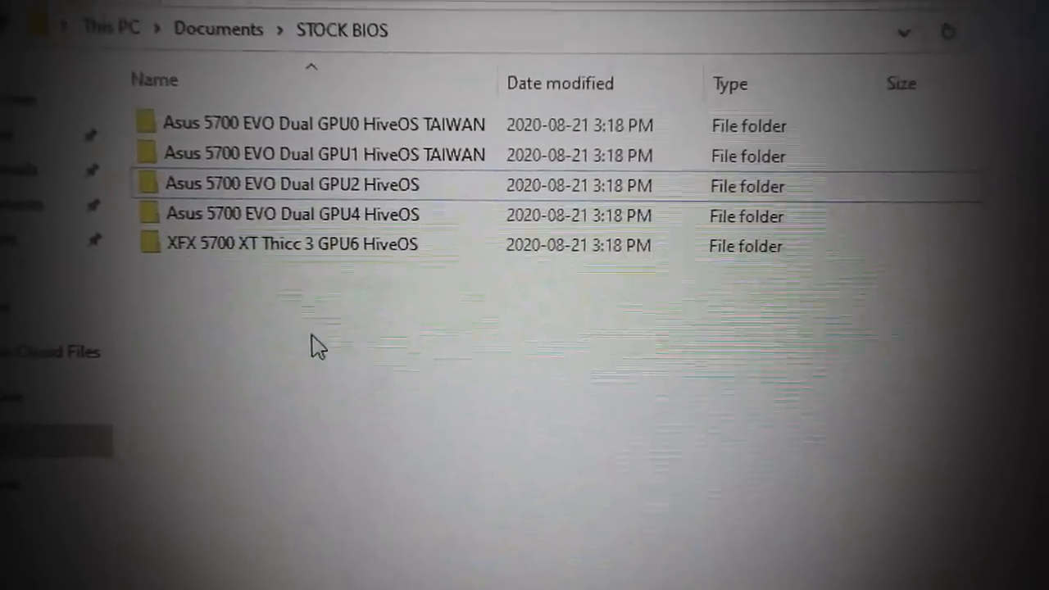
pyautogui.moveTo(434, 254)
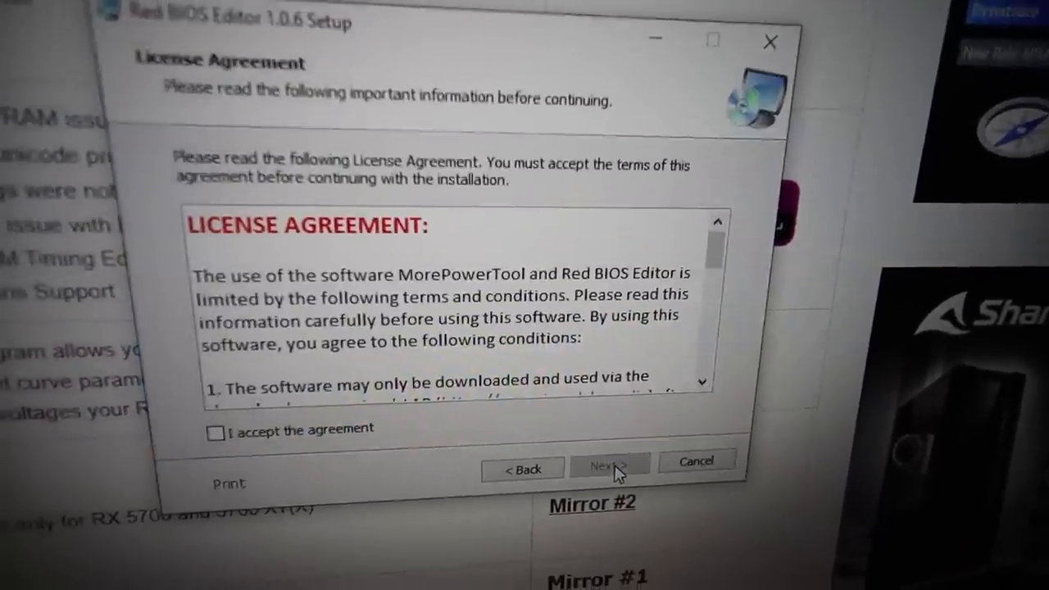
# - Install Red BIOS Editor 1.0.6, accepting the licence and passing the readme
pyautogui.click(610, 465)
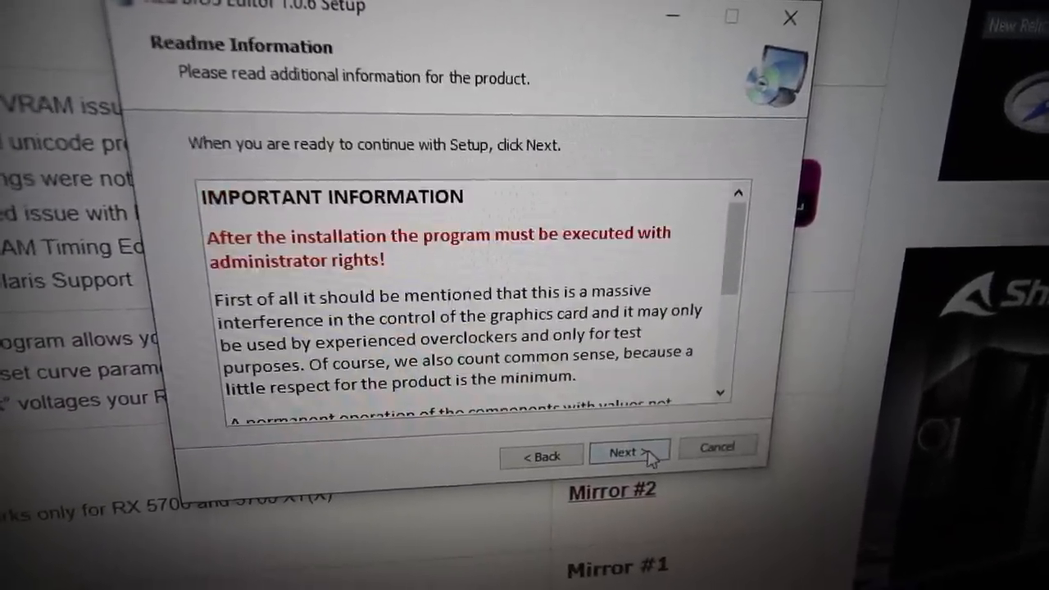
pyautogui.click(629, 452)
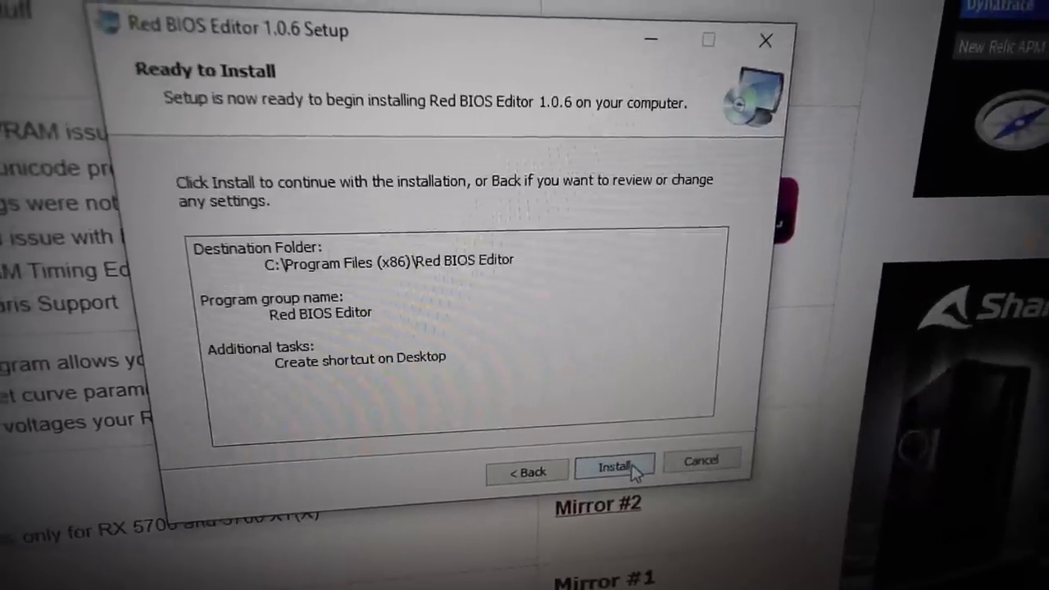
pyautogui.click(615, 458)
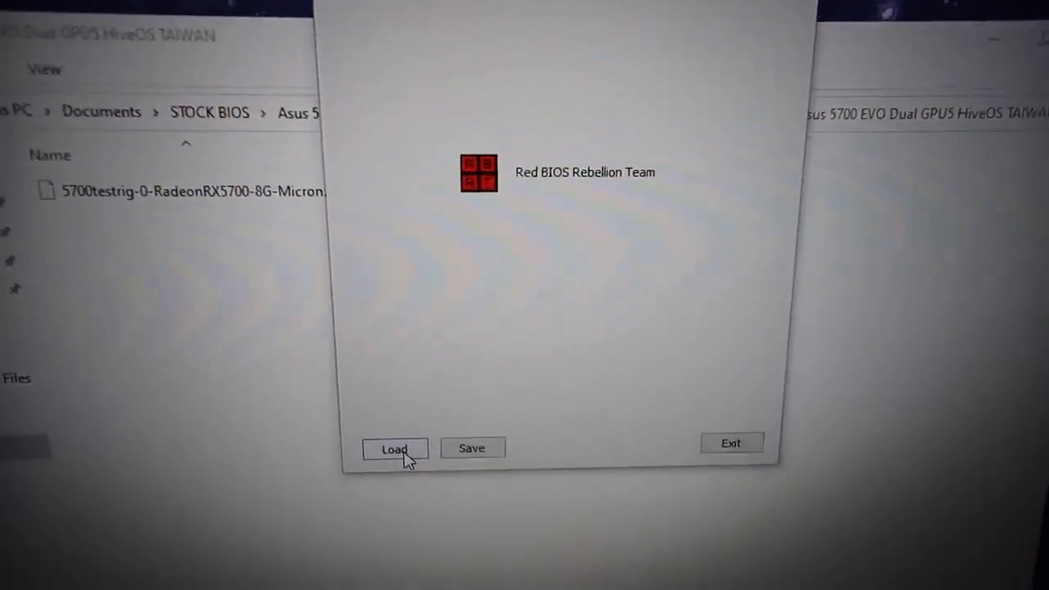
# - Load the stock RX 5700 ROM and paste the 1550 MHz timings into the 2250 MHz strap
pyautogui.click(394, 448)
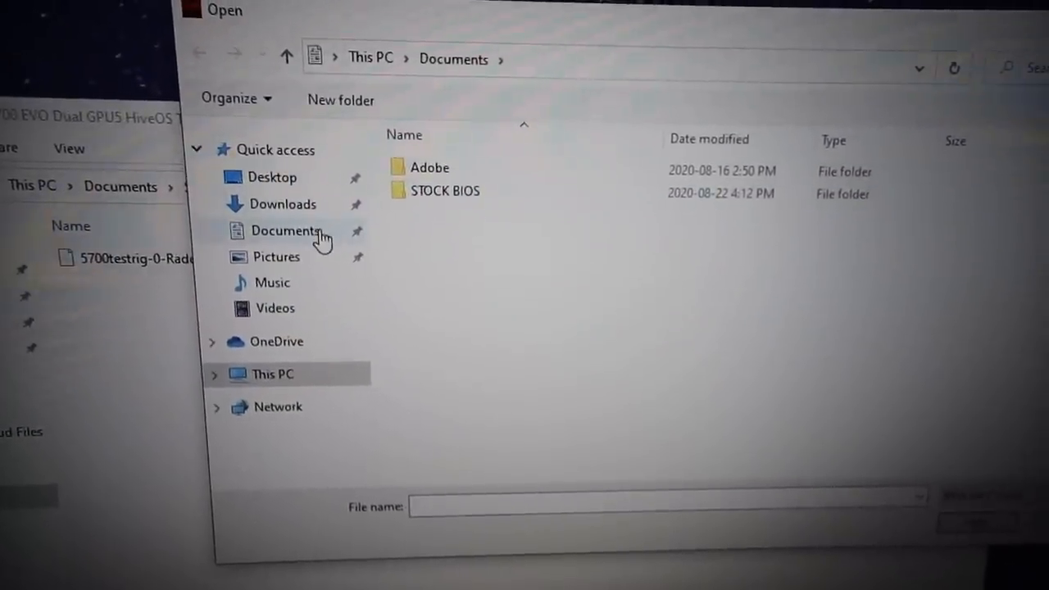
pyautogui.doubleClick(445, 190)
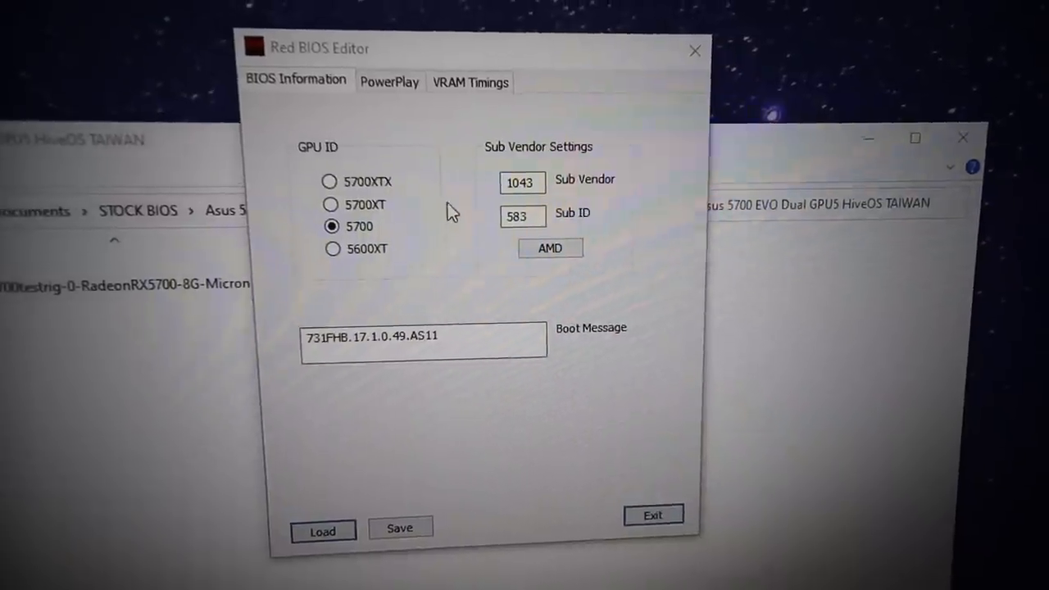
pyautogui.click(469, 82)
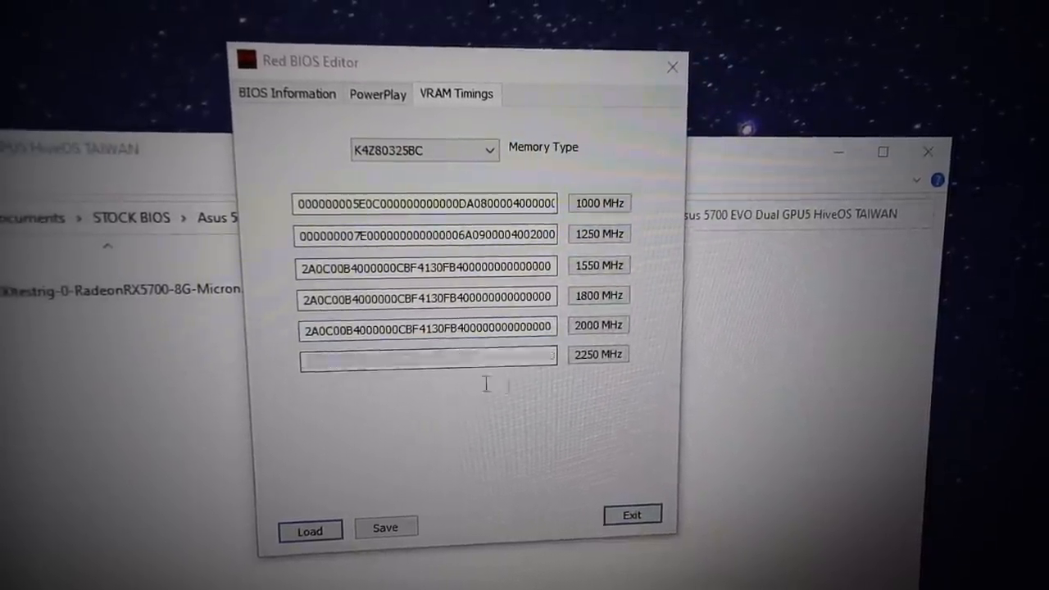
pyautogui.rightClick(427, 357)
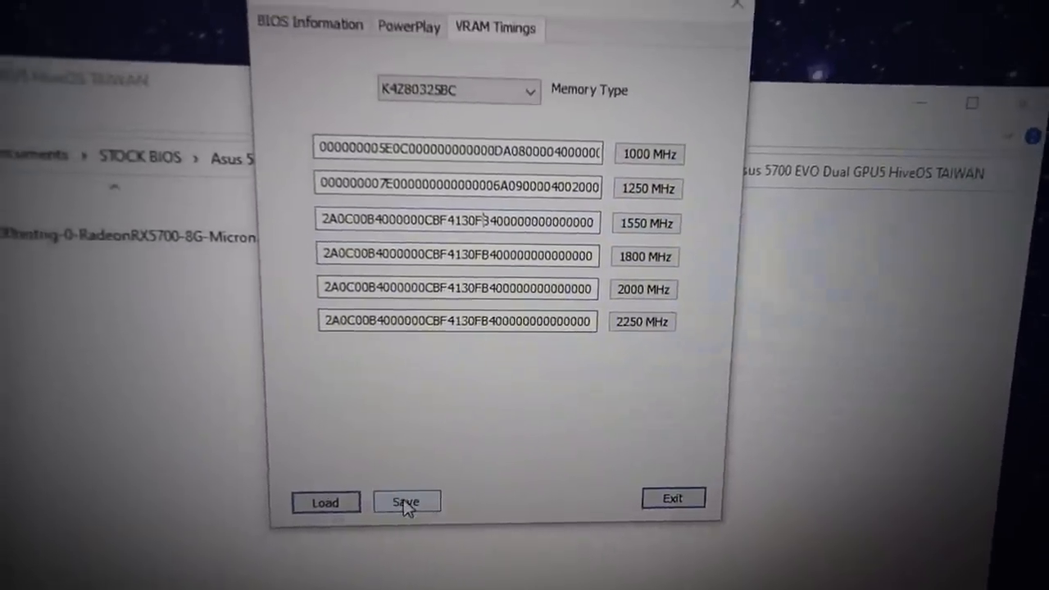
# - Save the edited ROM as 1550-1.rom, then load the Micron-memory BIOS
pyautogui.click(407, 501)
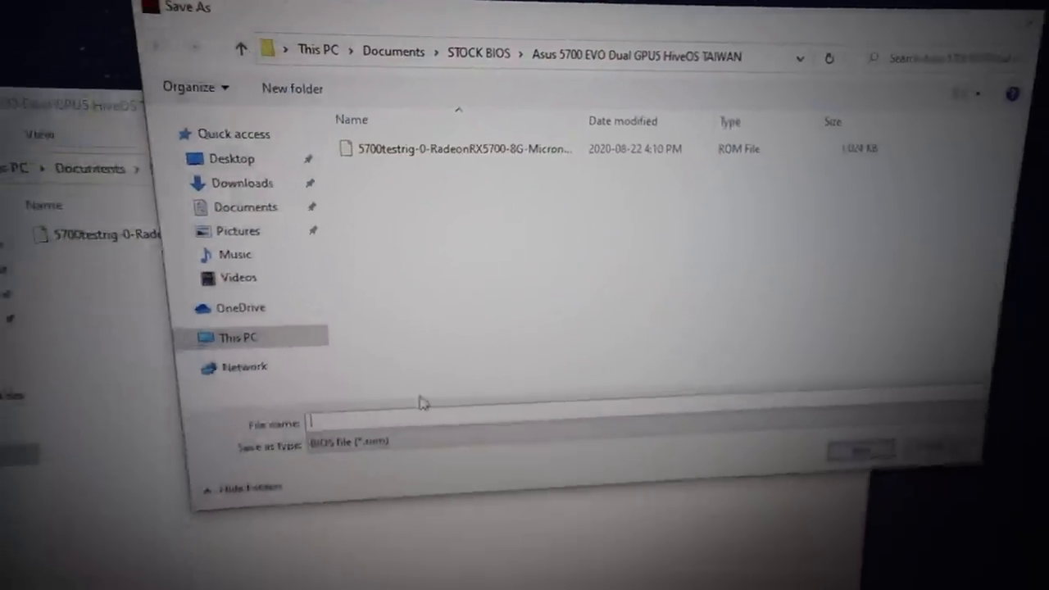
pyautogui.write('1550')
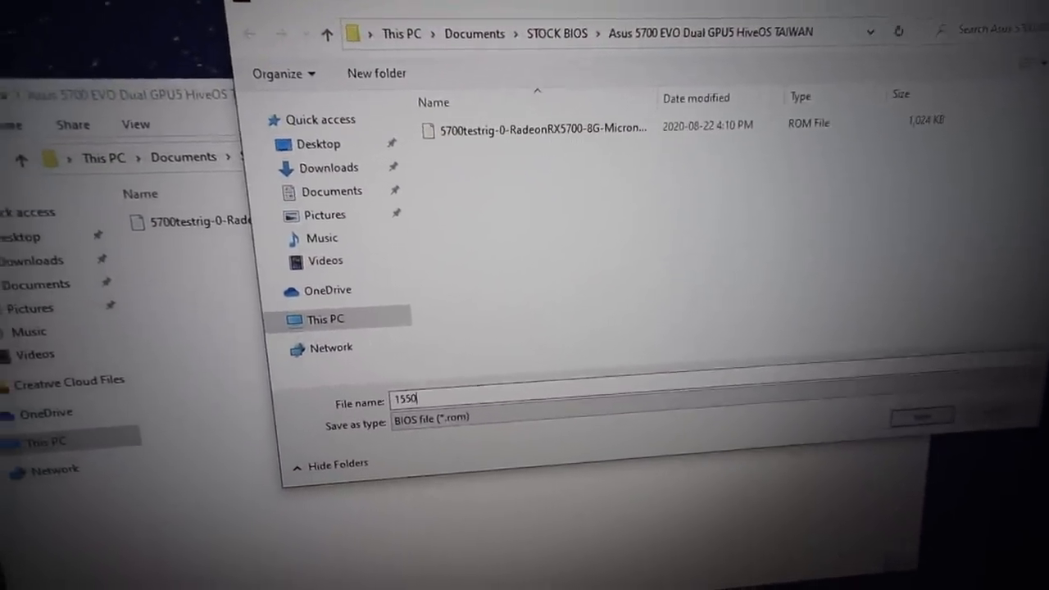
pyautogui.write('-')
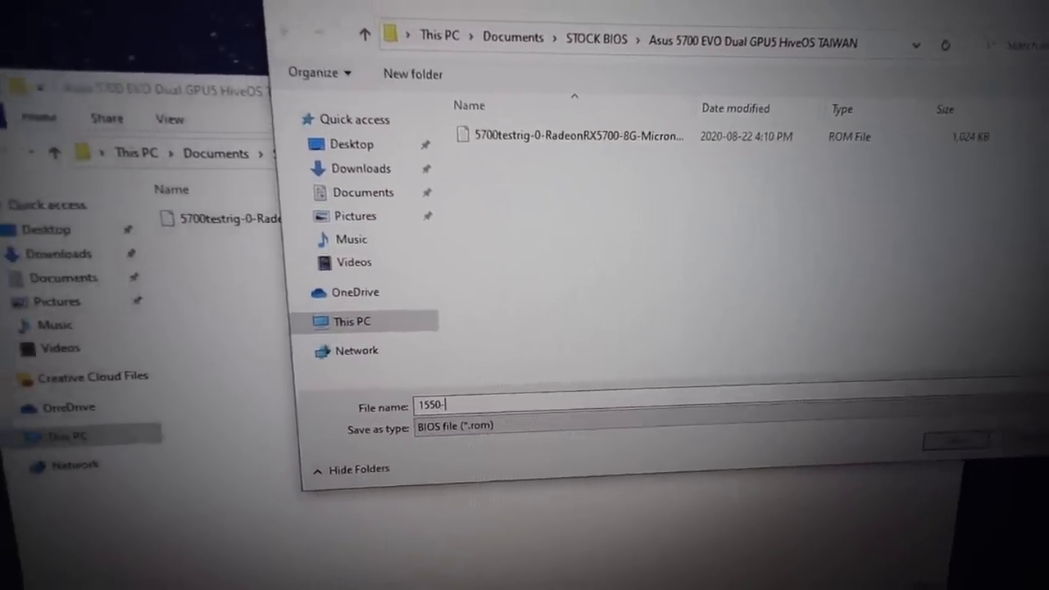
pyautogui.click(955, 441)
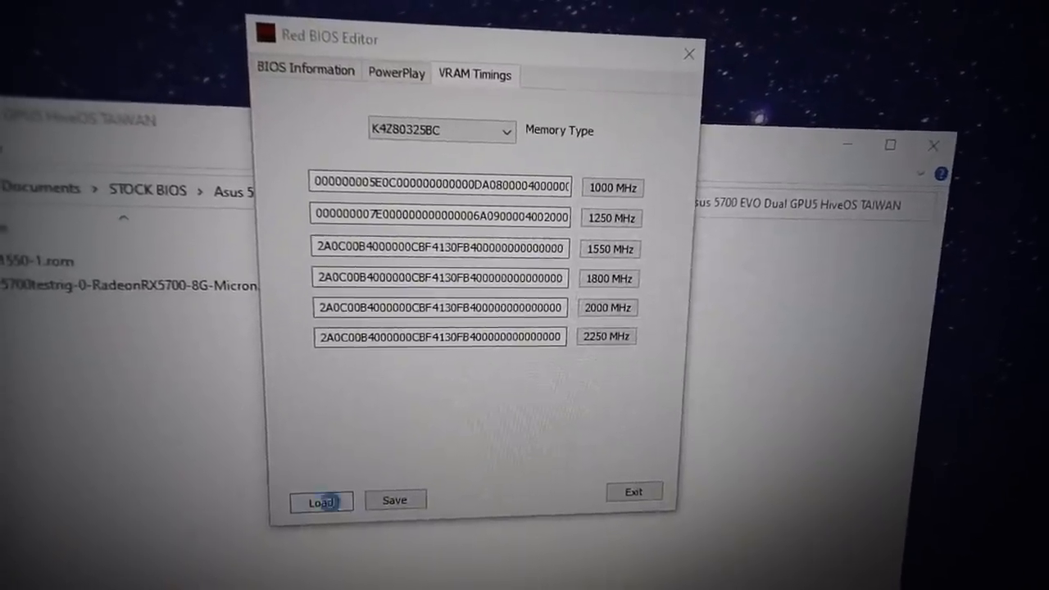
pyautogui.click(292, 70)
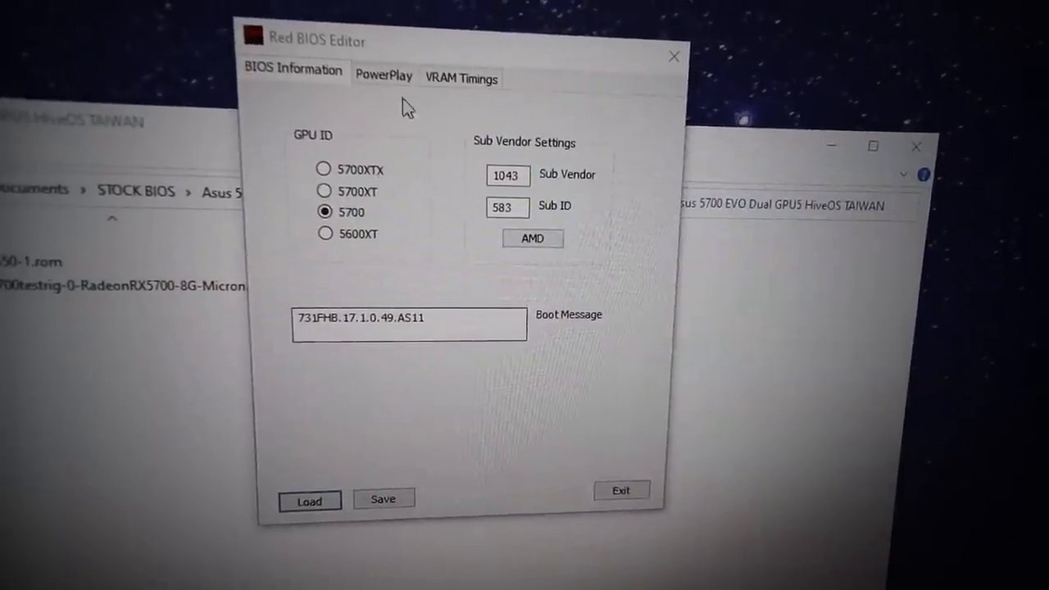
pyautogui.click(460, 78)
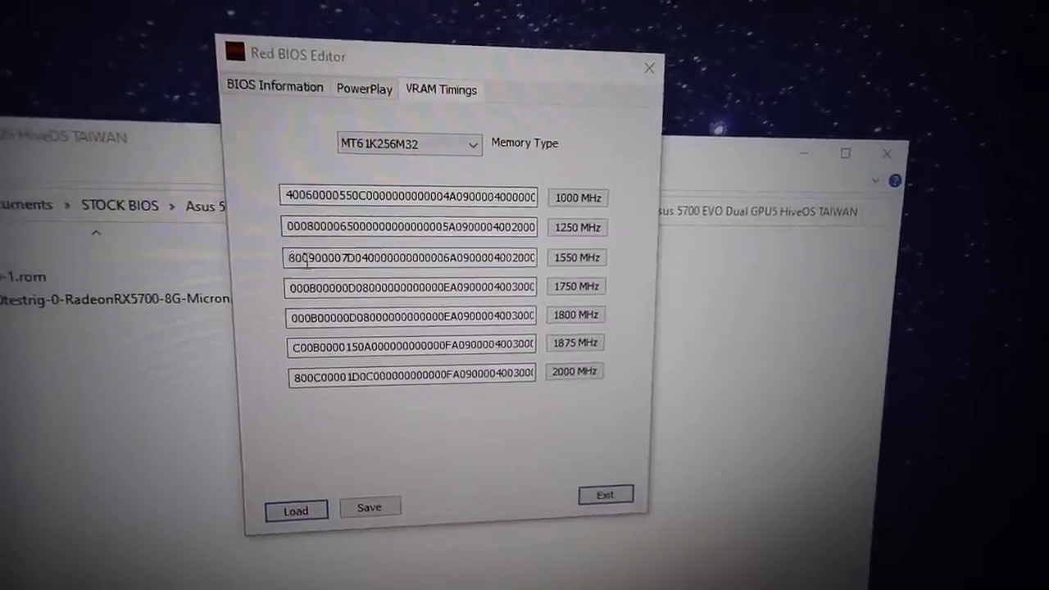
# - Paste the 1550 MHz timing string into the higher straps up to 2000 MHz
pyautogui.rightClick(410, 258)
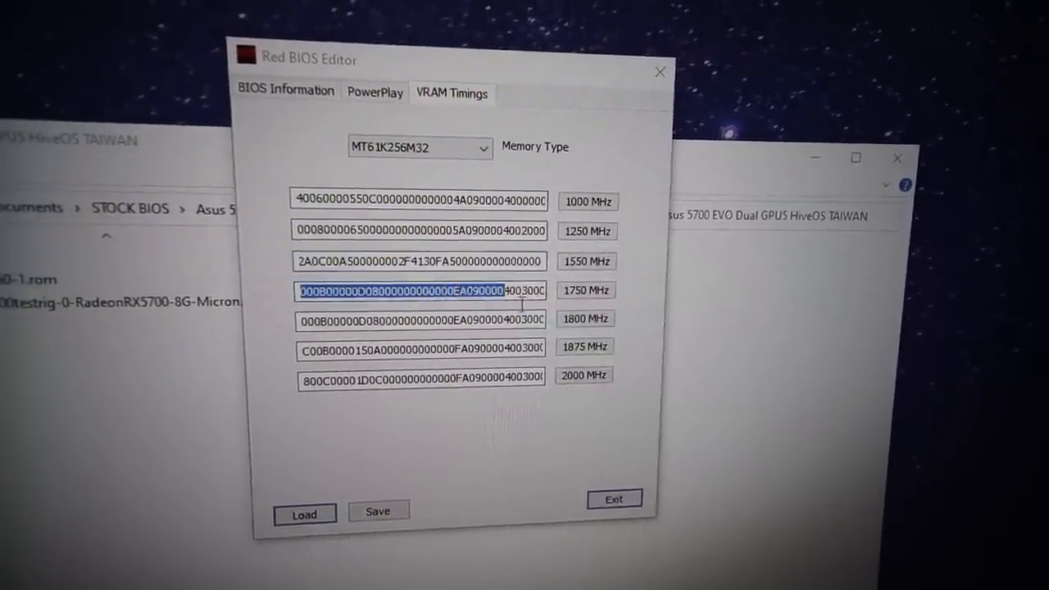
pyautogui.rightClick(410, 288)
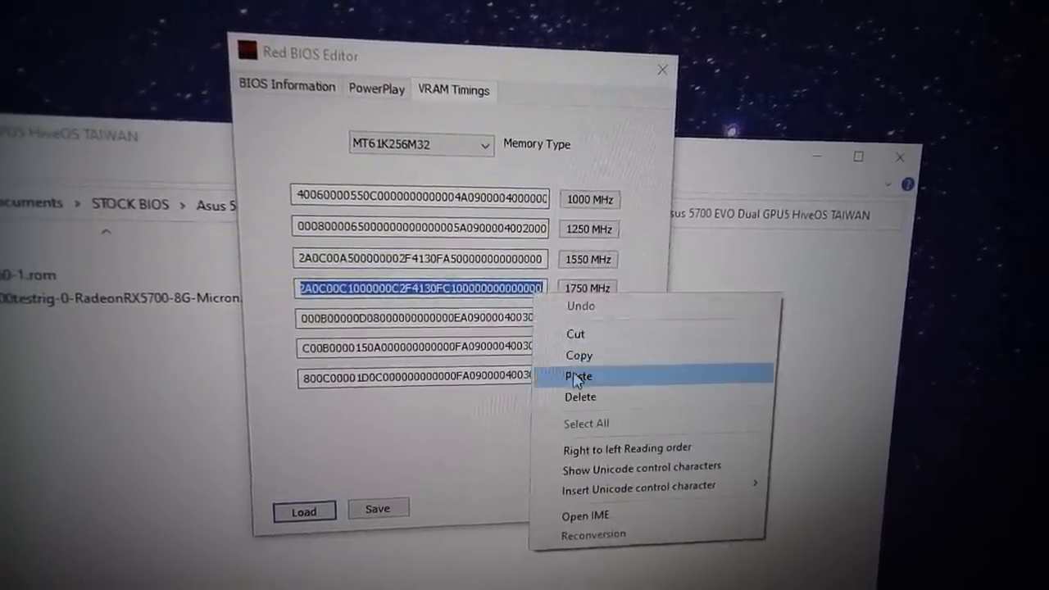
pyautogui.click(578, 376)
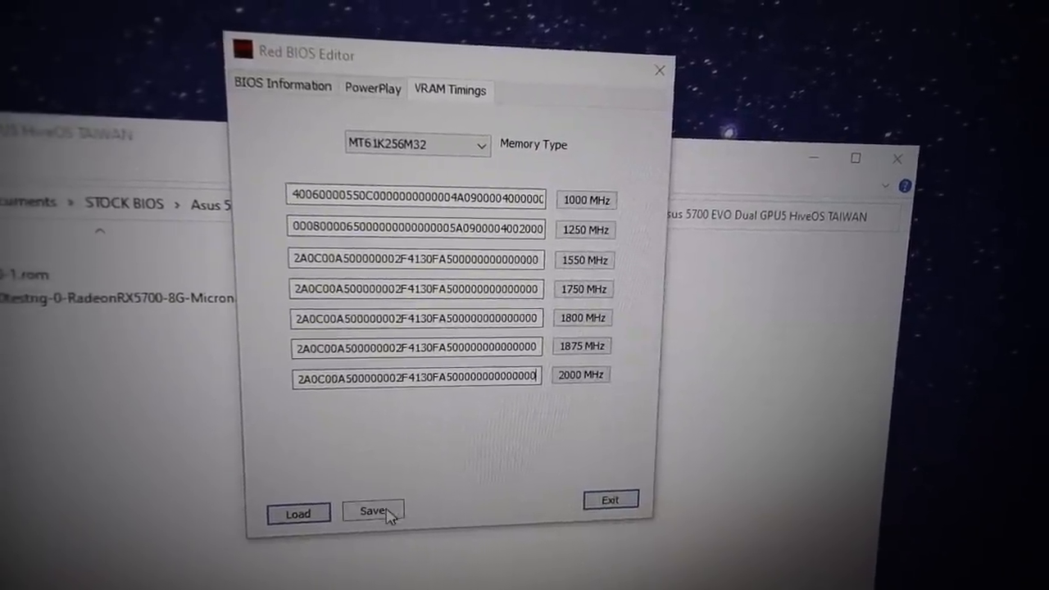
# - Save the BIOS as 1550-2.rom and close Red BIOS Editor
pyautogui.click(373, 511)
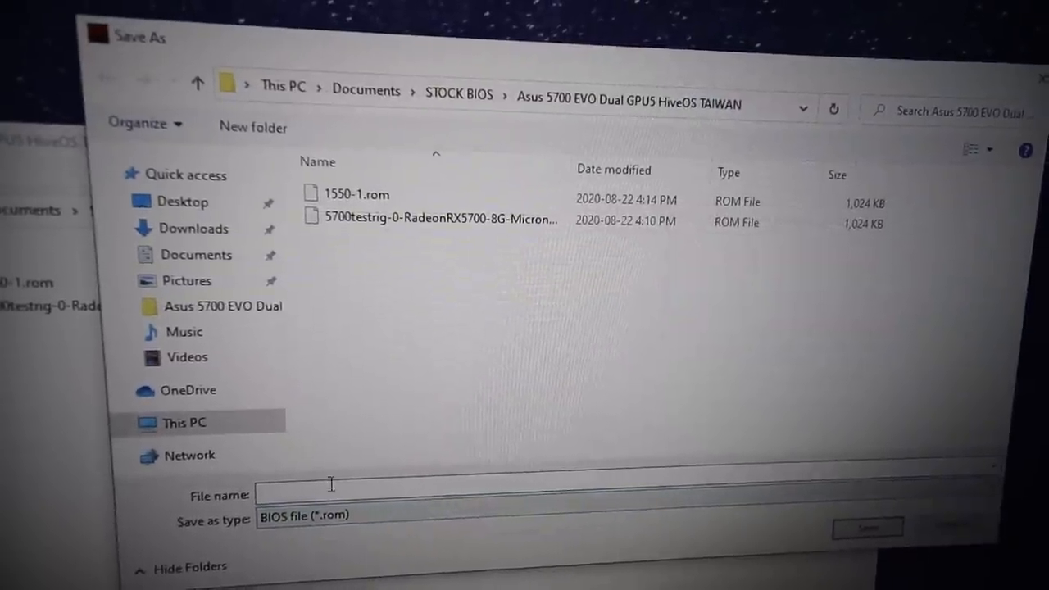
pyautogui.write('1550-2')
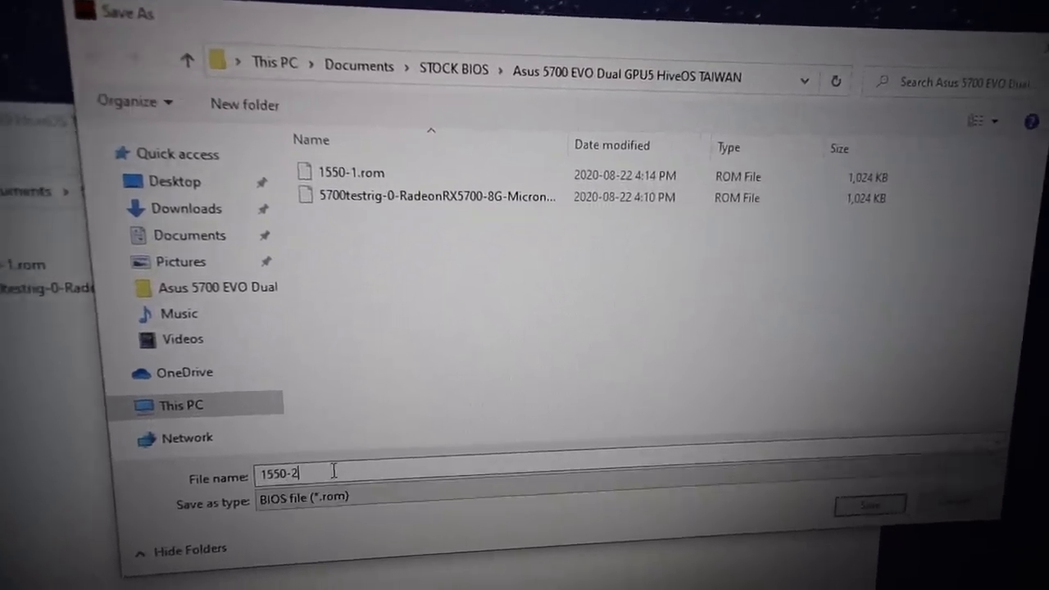
pyautogui.click(869, 506)
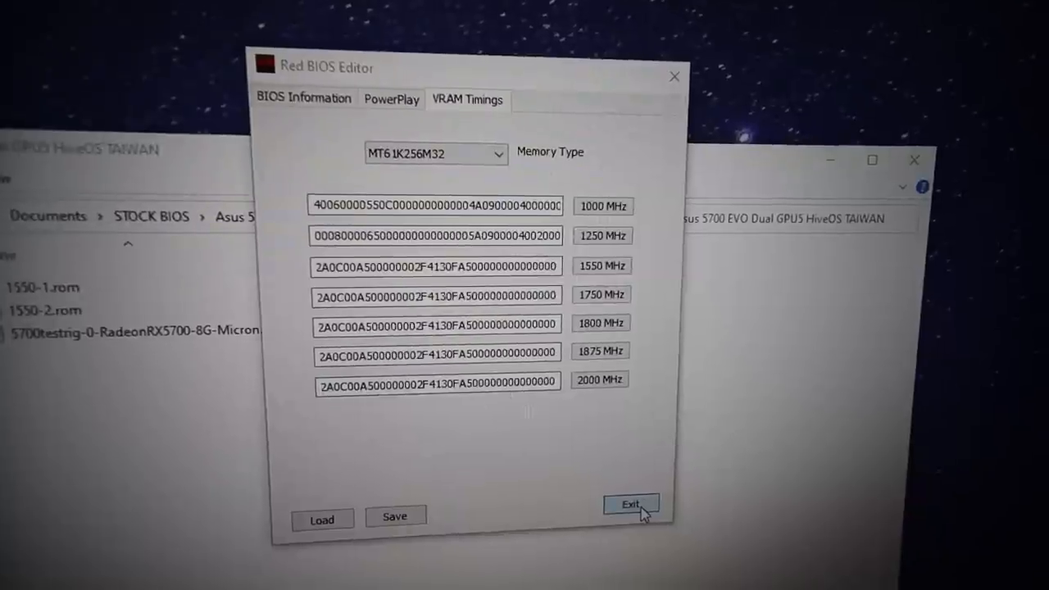
pyautogui.click(631, 503)
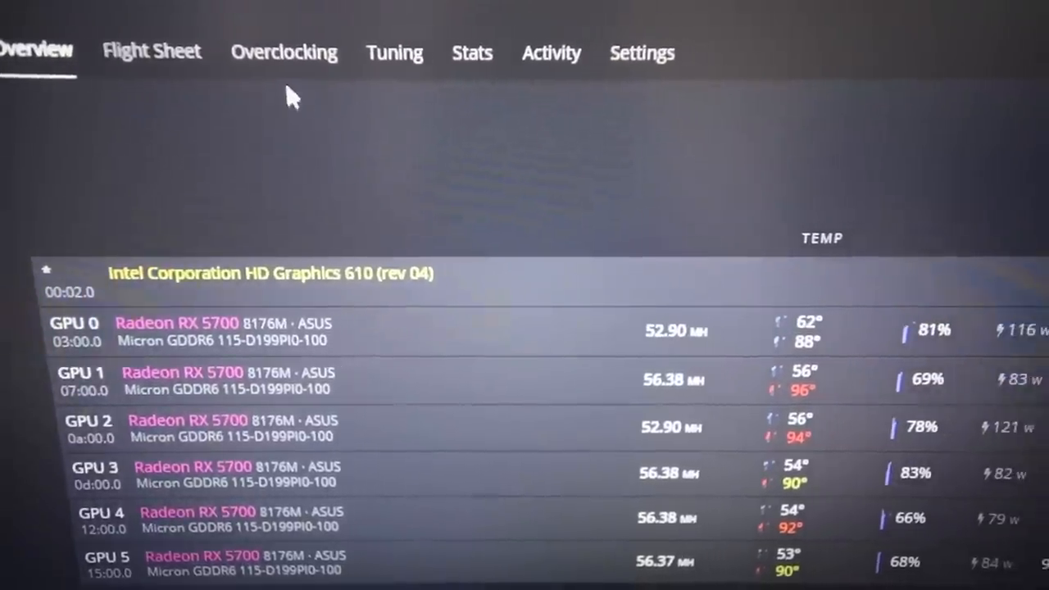
# - Choose the modded ROM from the BIOS folder to flash onto GPU 0, forcing the flash
pyautogui.click(285, 52)
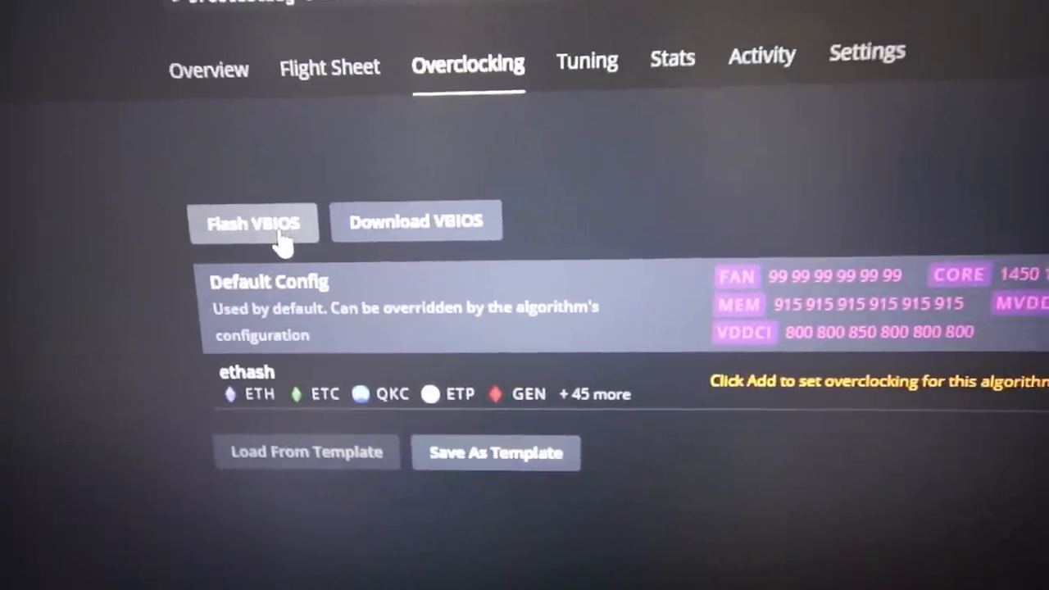
pyautogui.click(254, 223)
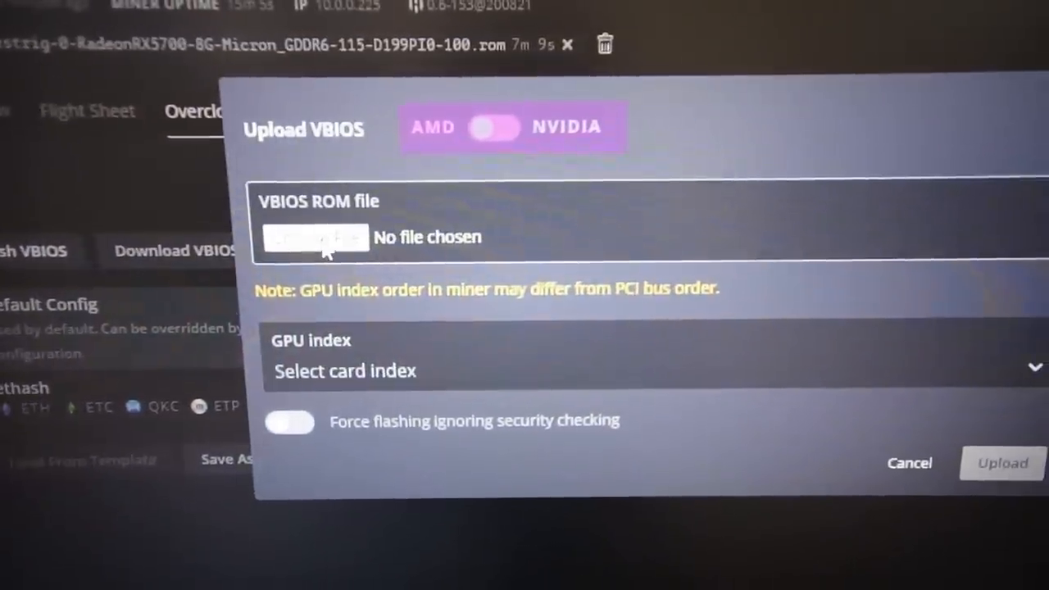
pyautogui.click(316, 238)
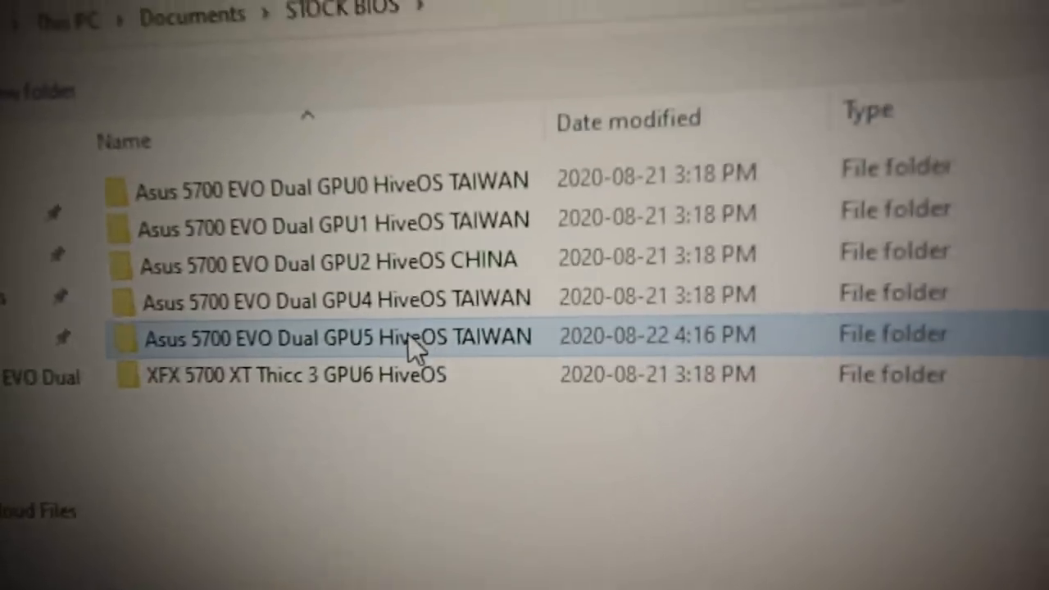
pyautogui.doubleClick(336, 334)
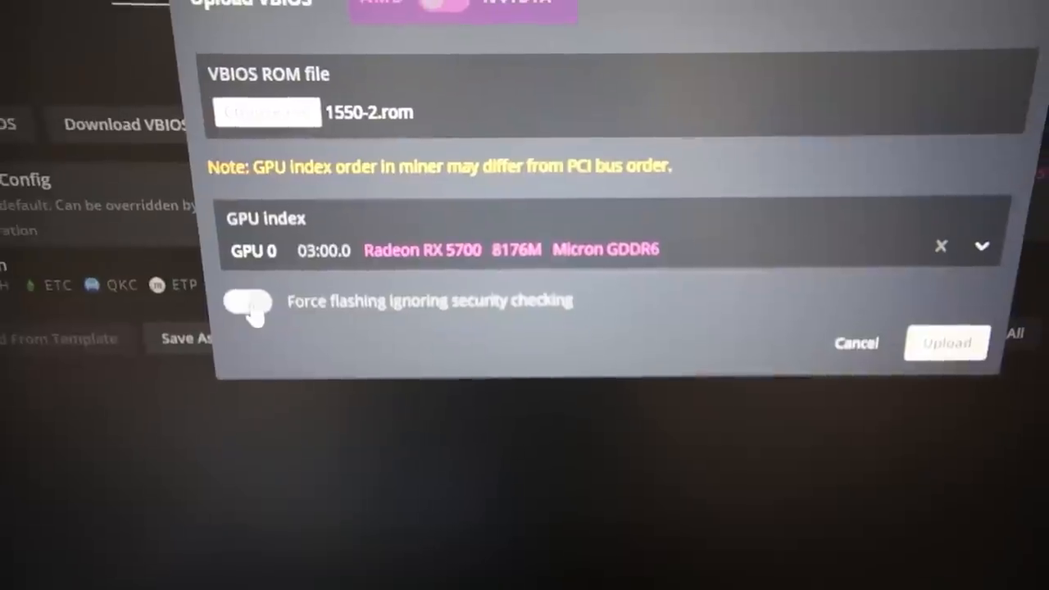
pyautogui.click(249, 301)
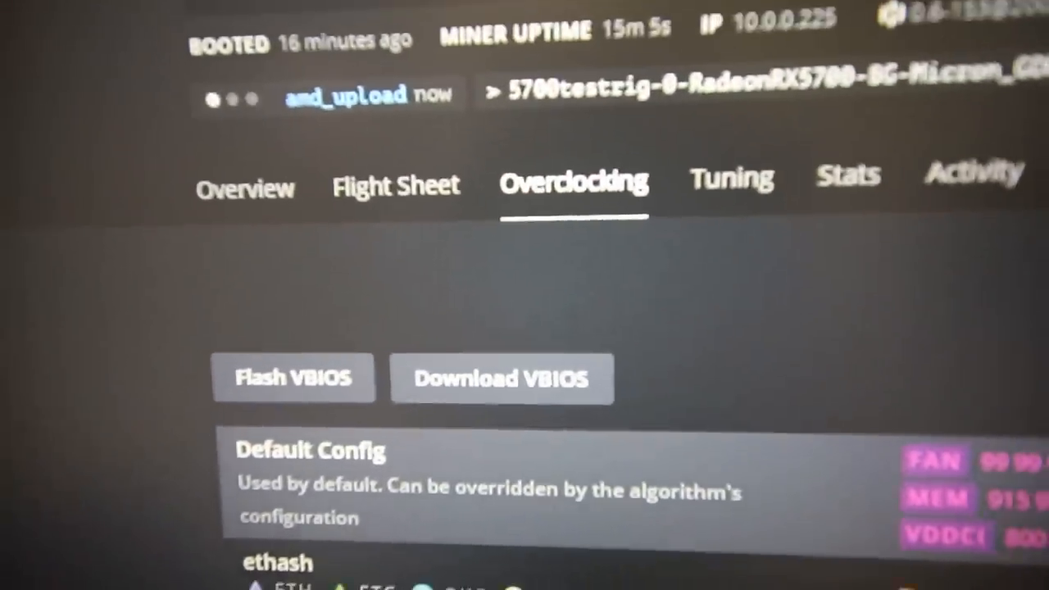
# - Upload 1550-2.rom to the rig, starting the amd_upload flash of GPU 0
pyautogui.click(244, 187)
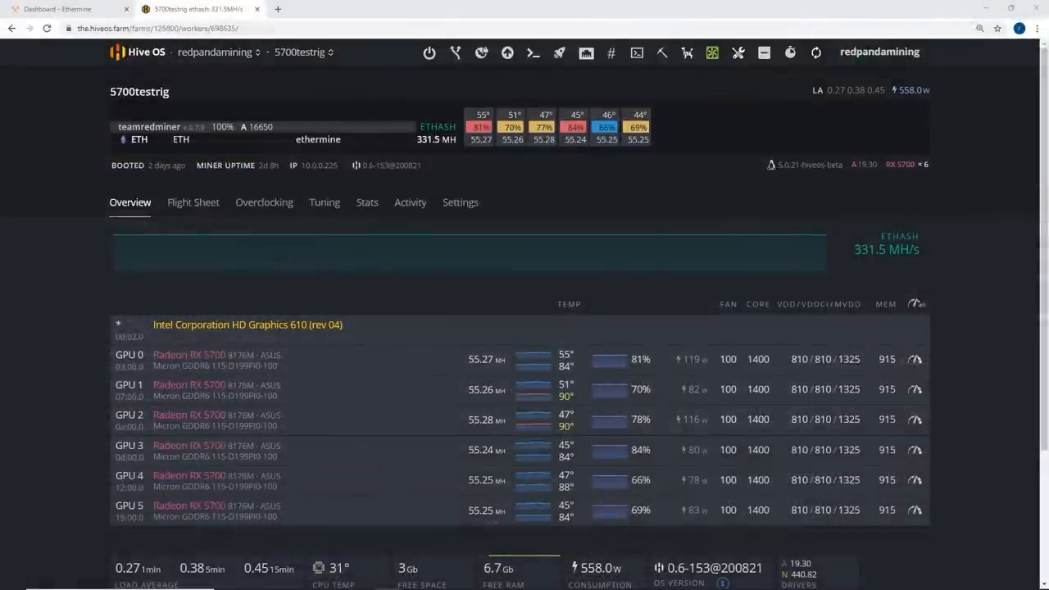
pyautogui.moveTo(265, 172)
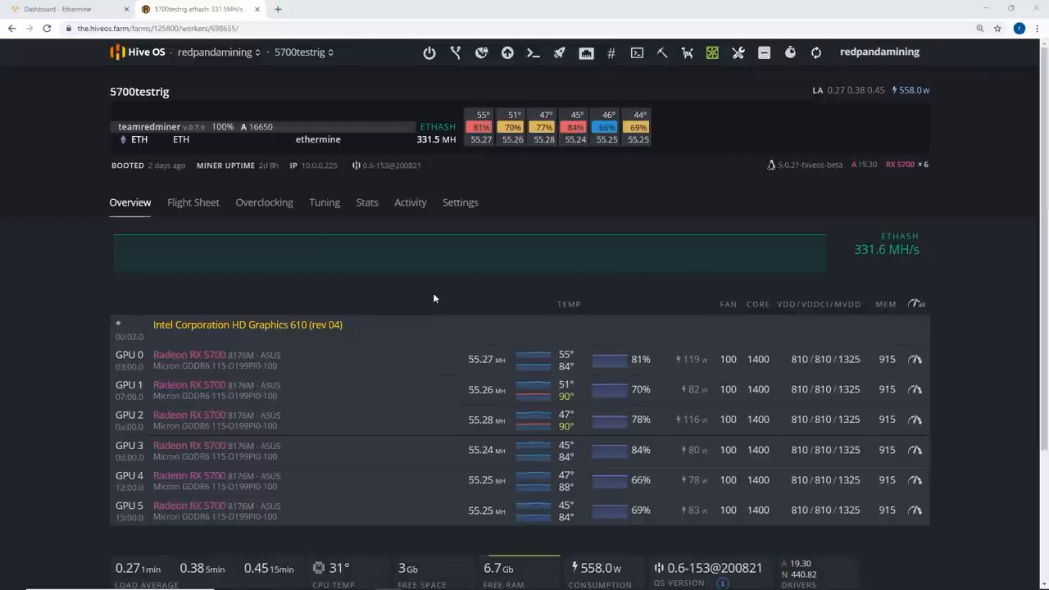
pyautogui.moveTo(473, 303)
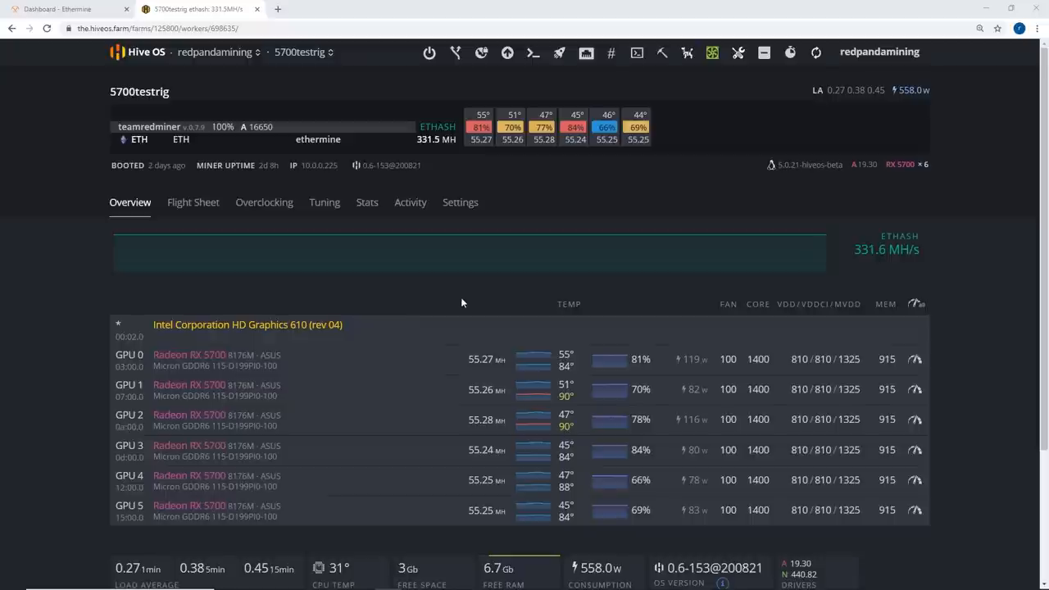
pyautogui.moveTo(481, 335)
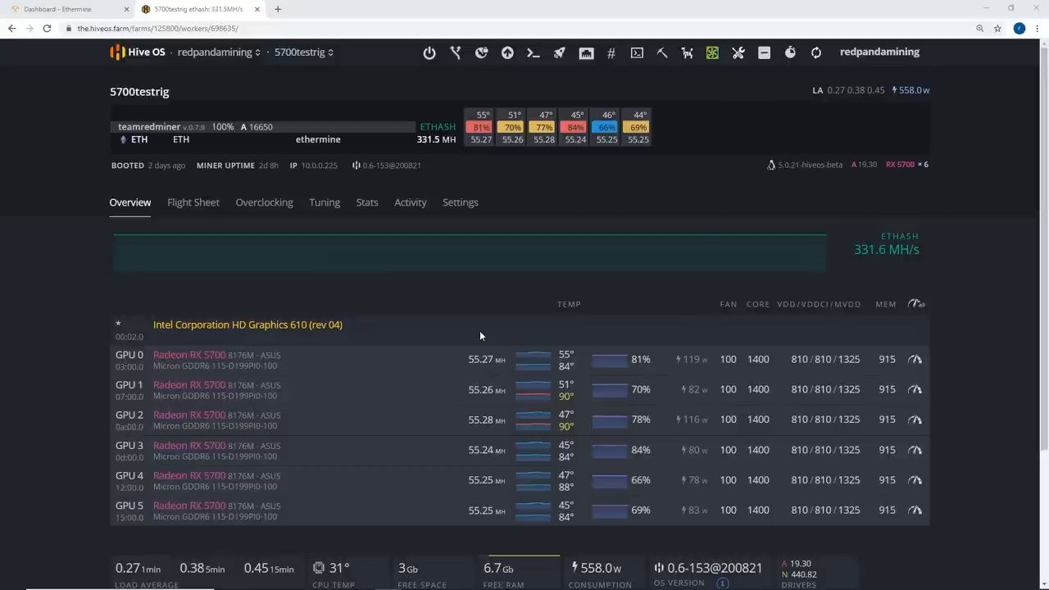
pyautogui.moveTo(451, 363)
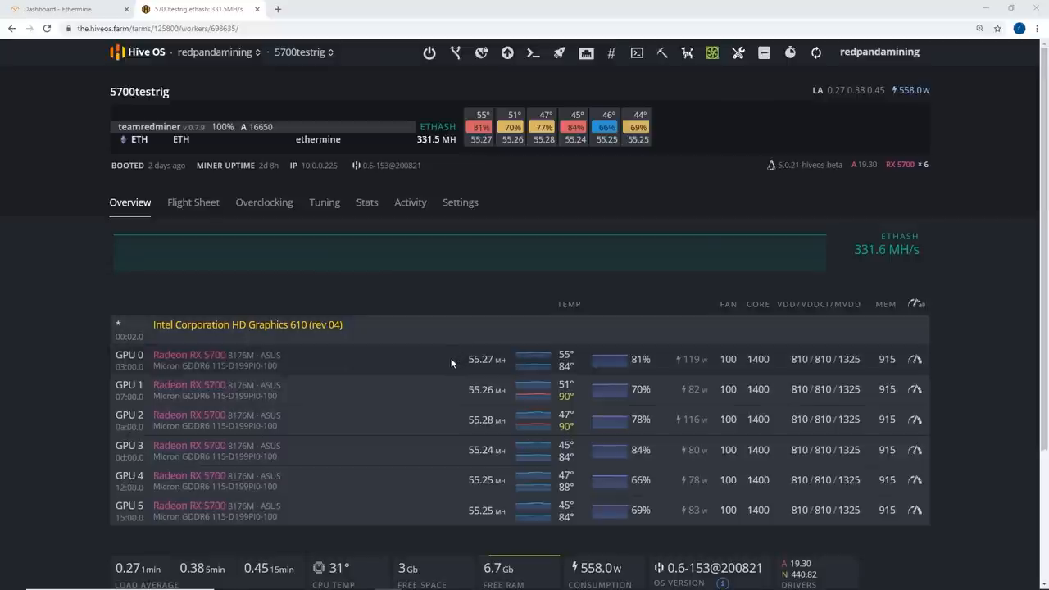
pyautogui.moveTo(786, 378)
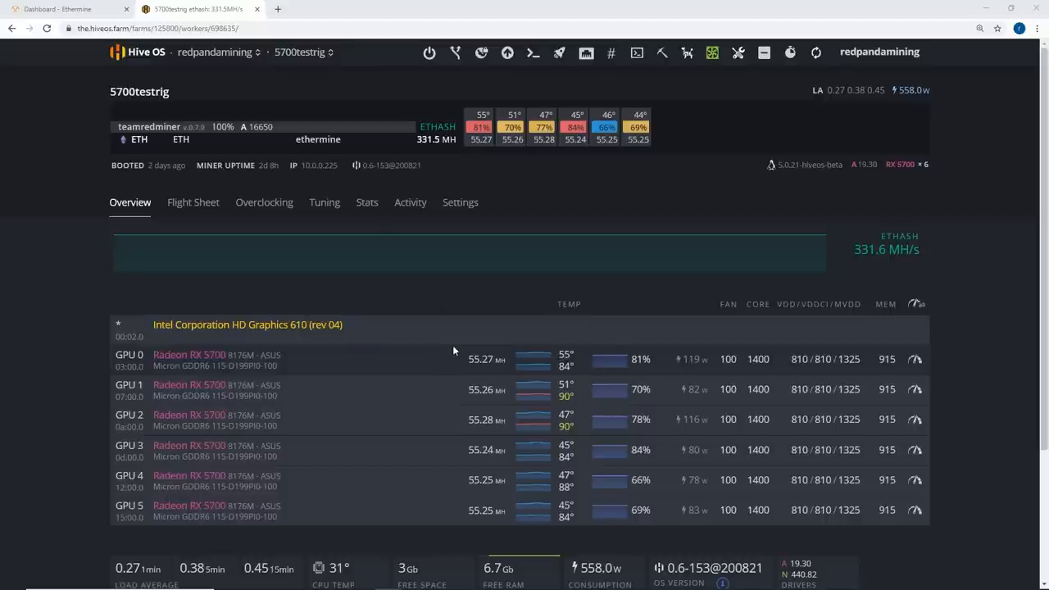
pyautogui.moveTo(477, 300)
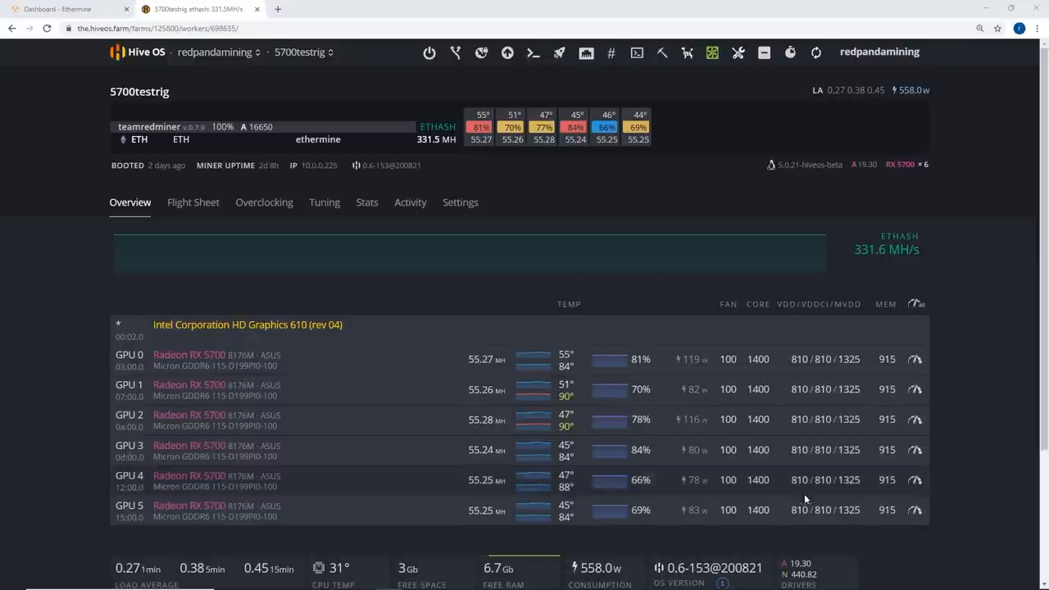
pyautogui.moveTo(268, 180)
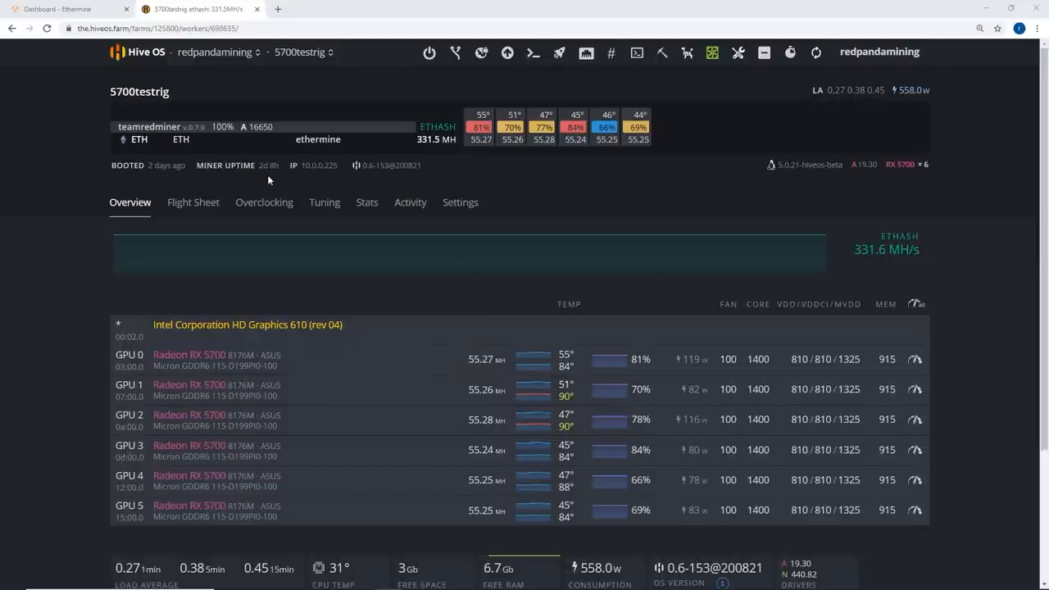
pyautogui.moveTo(269, 165)
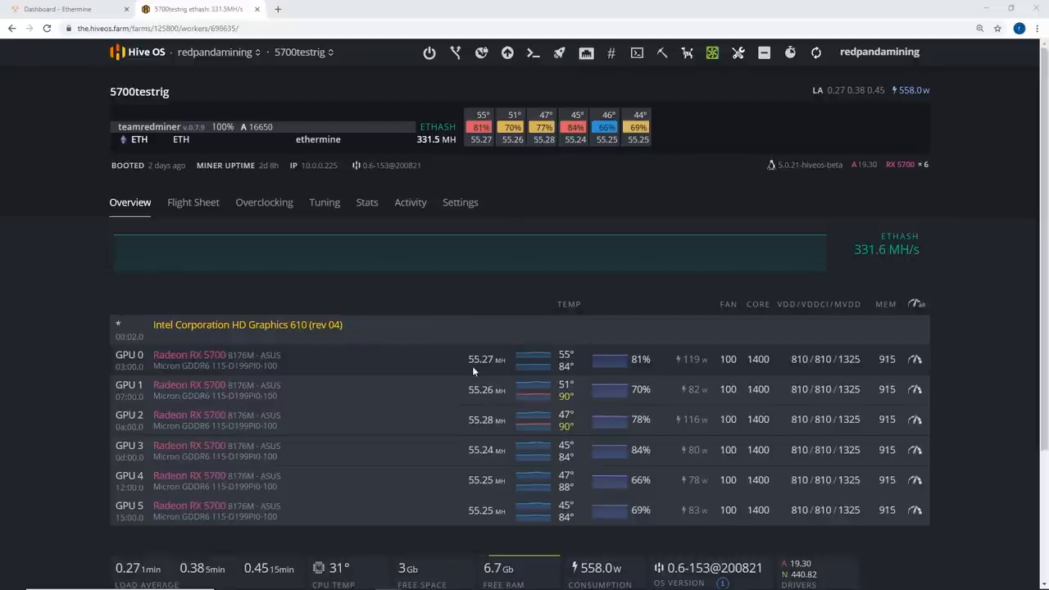
pyautogui.moveTo(752, 373)
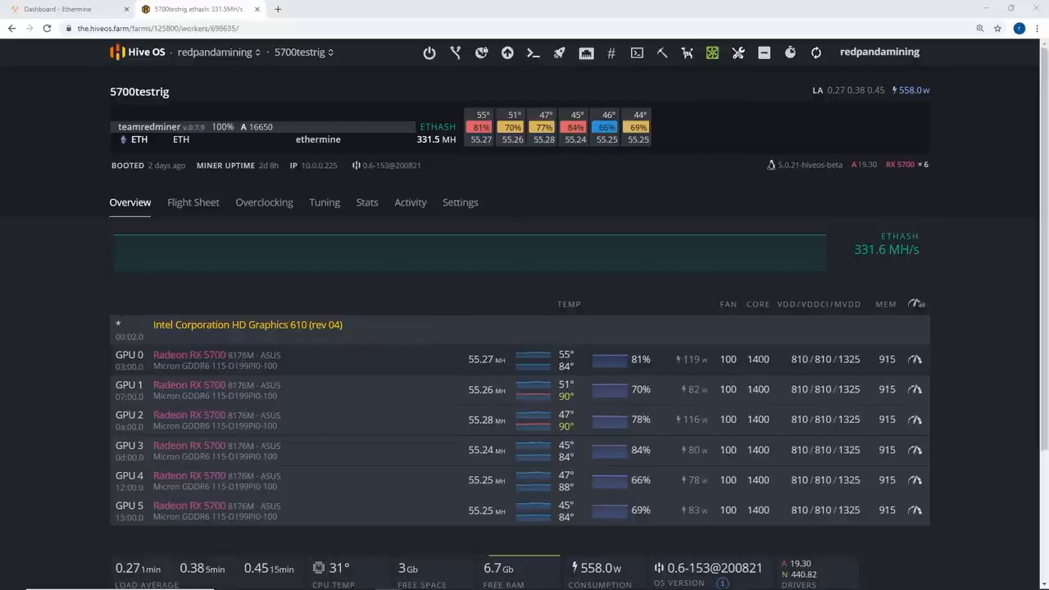
pyautogui.moveTo(770, 373)
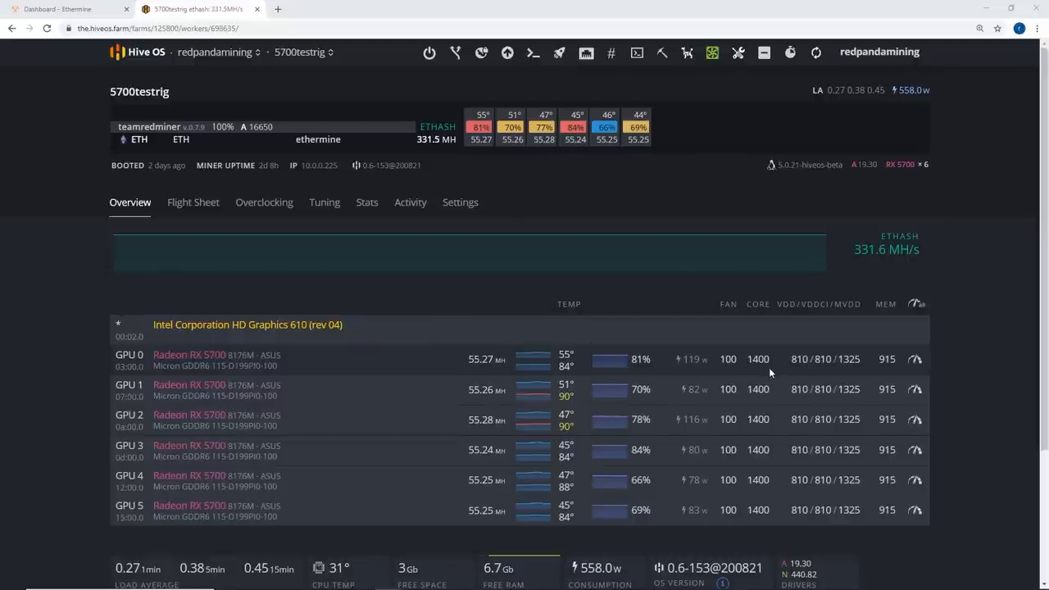
pyautogui.moveTo(565, 365)
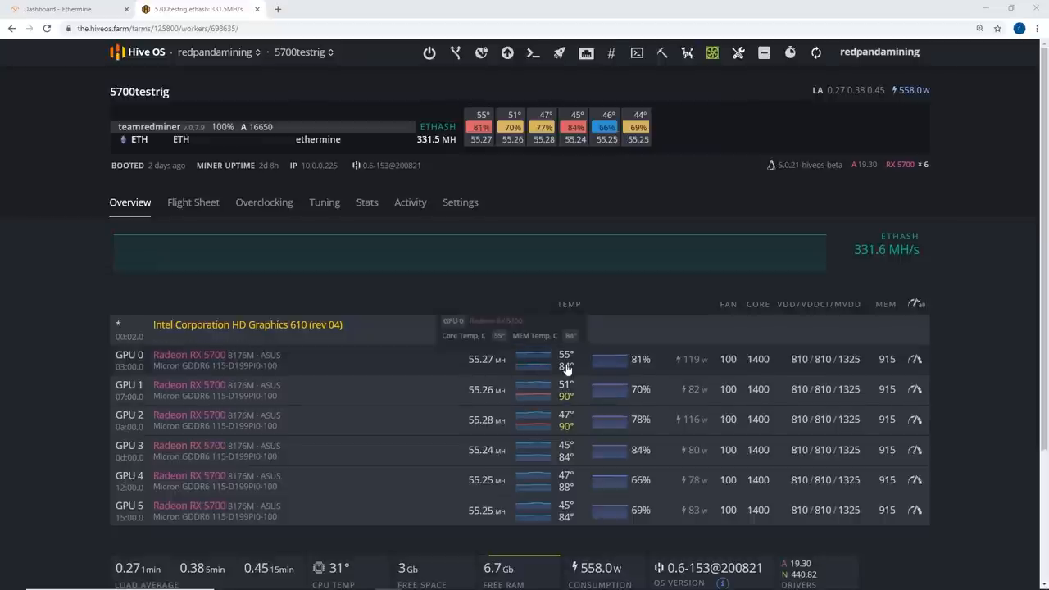
pyautogui.moveTo(471, 343)
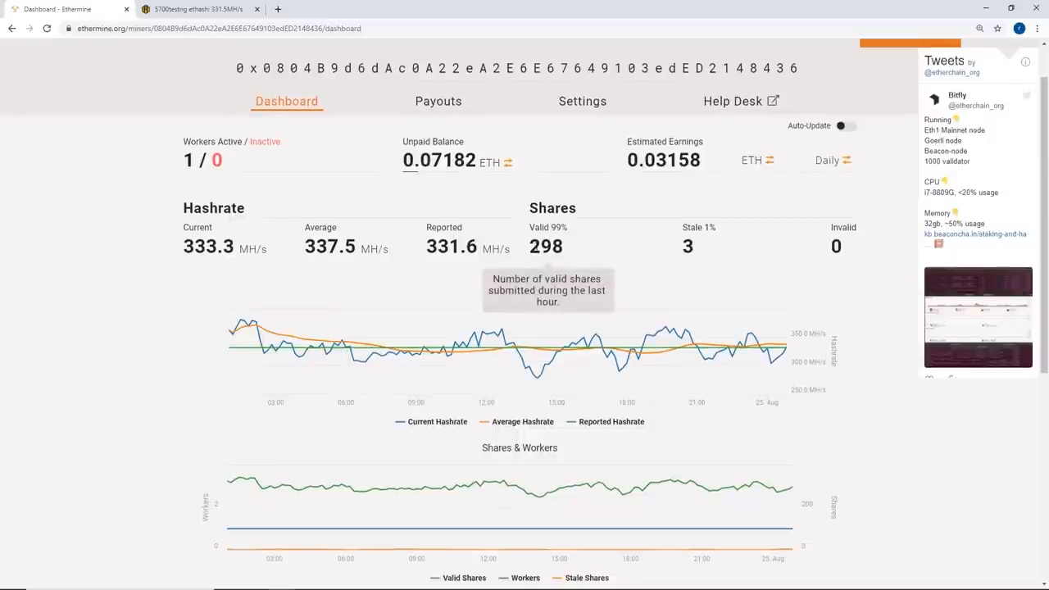
# - Scroll Ethermine to Active Workers, showing 5700testrig at 331.6 MH/s with 298 valid shares
pyautogui.doubleClick(546, 246)
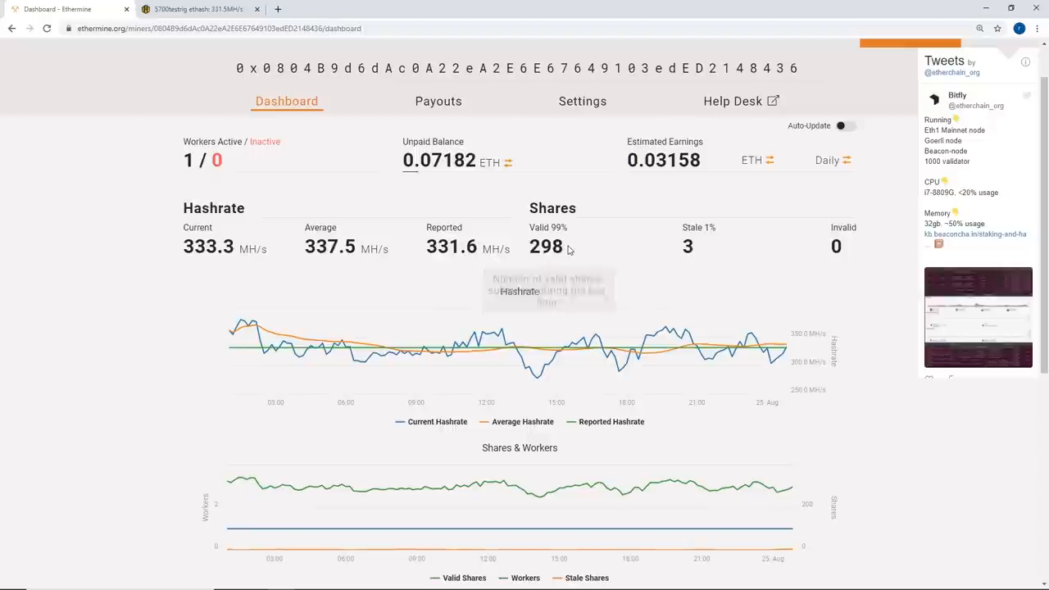
pyautogui.moveTo(455, 484)
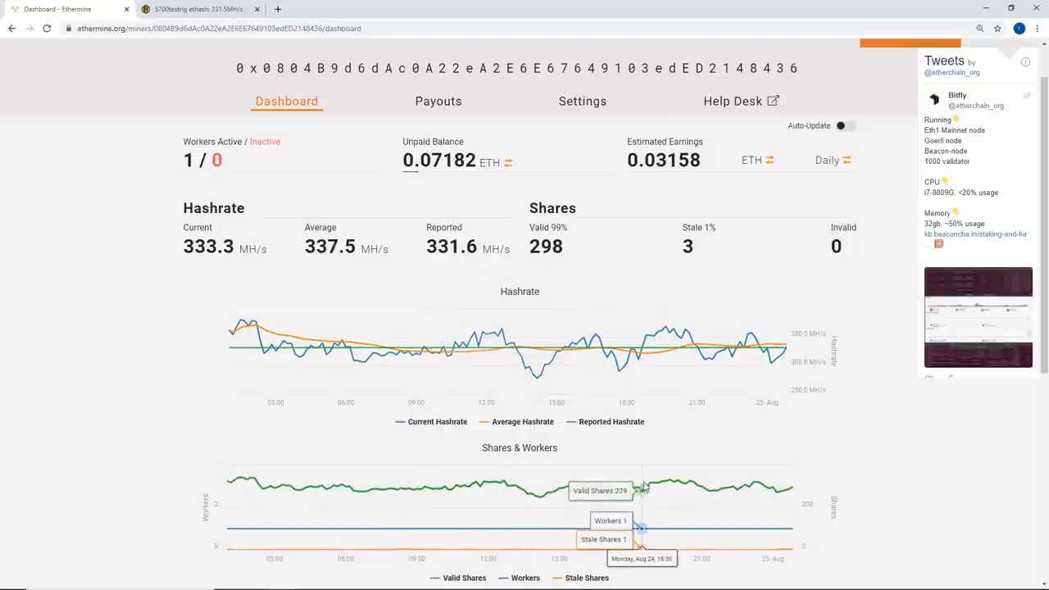
pyautogui.moveTo(691, 484)
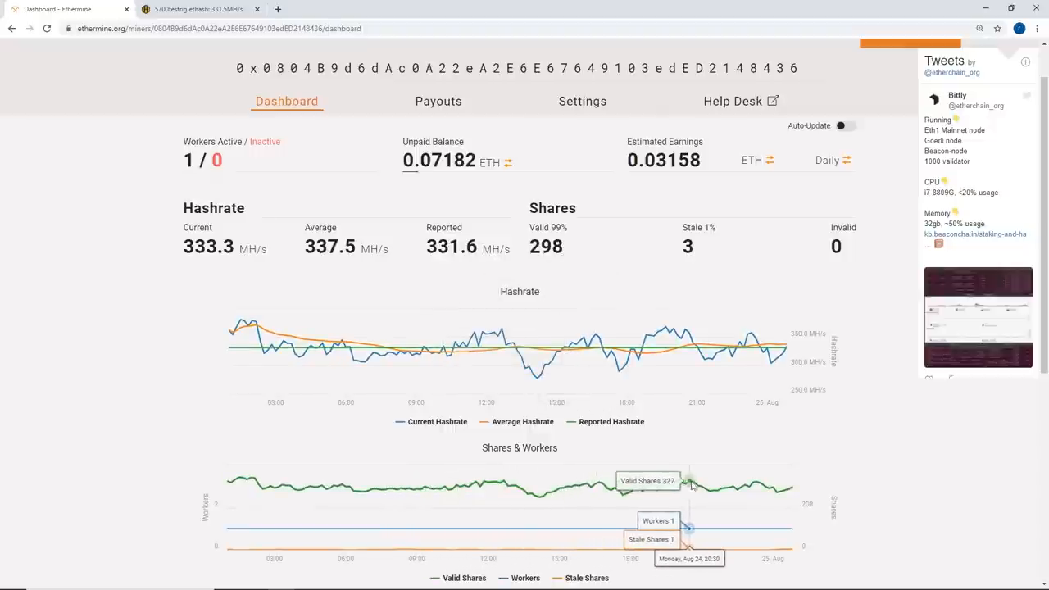
pyautogui.moveTo(779, 488)
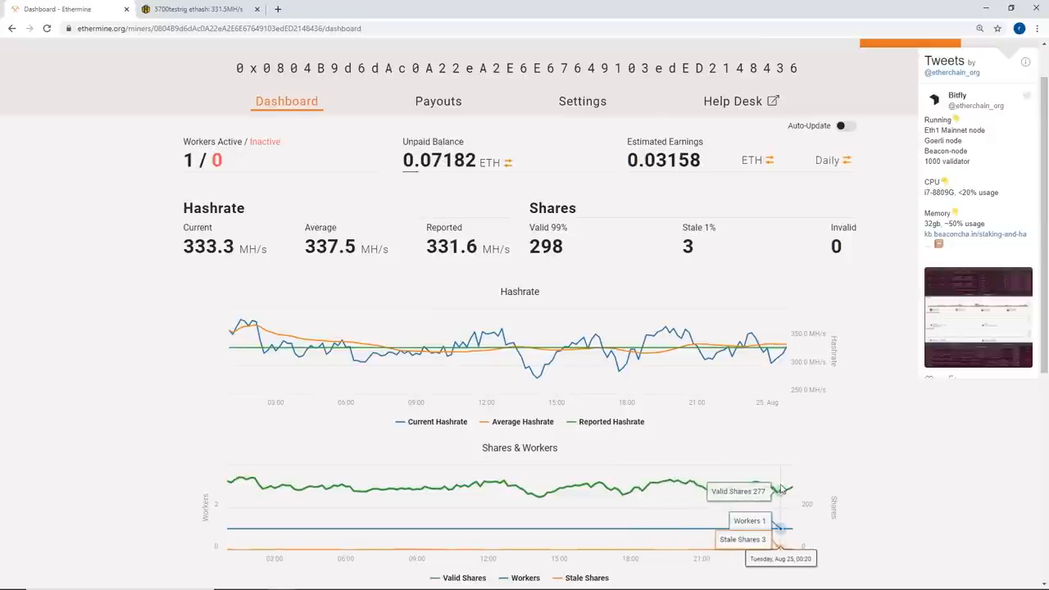
pyautogui.moveTo(475, 491)
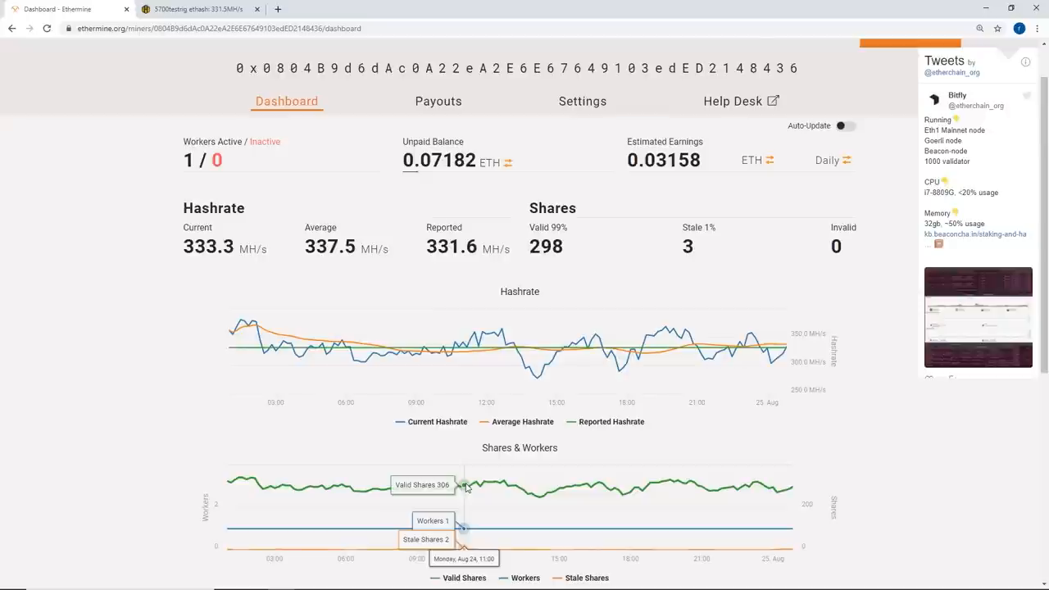
pyautogui.scroll(-3)
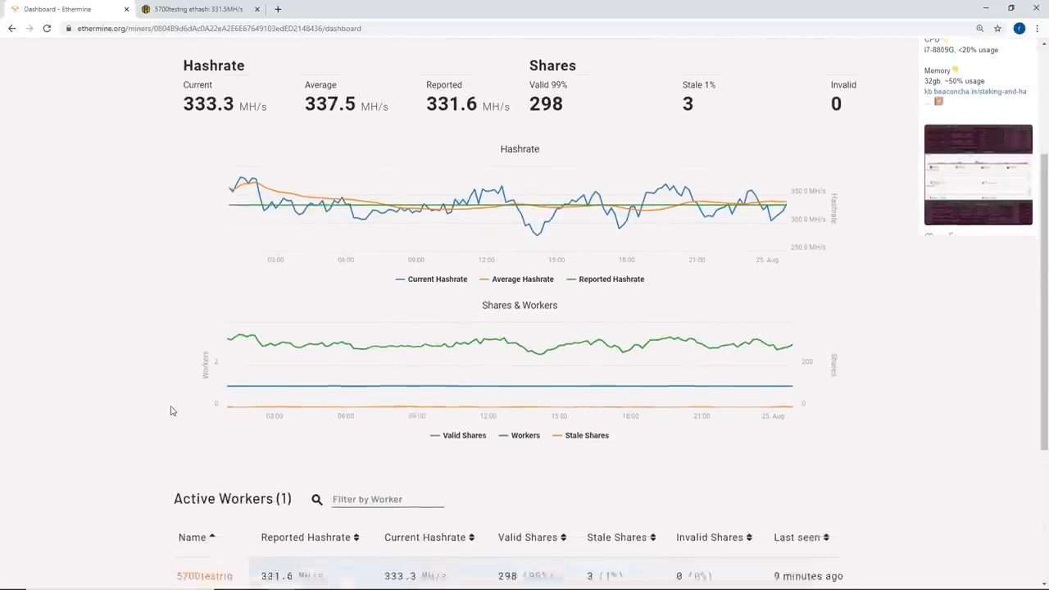
pyautogui.scroll(-3)
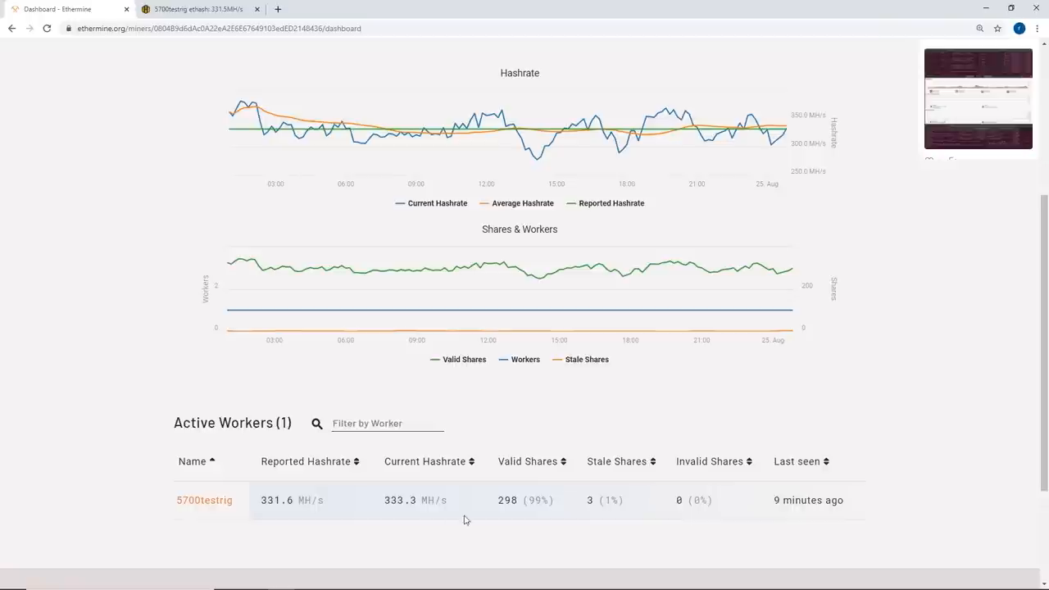
pyautogui.moveTo(584, 514)
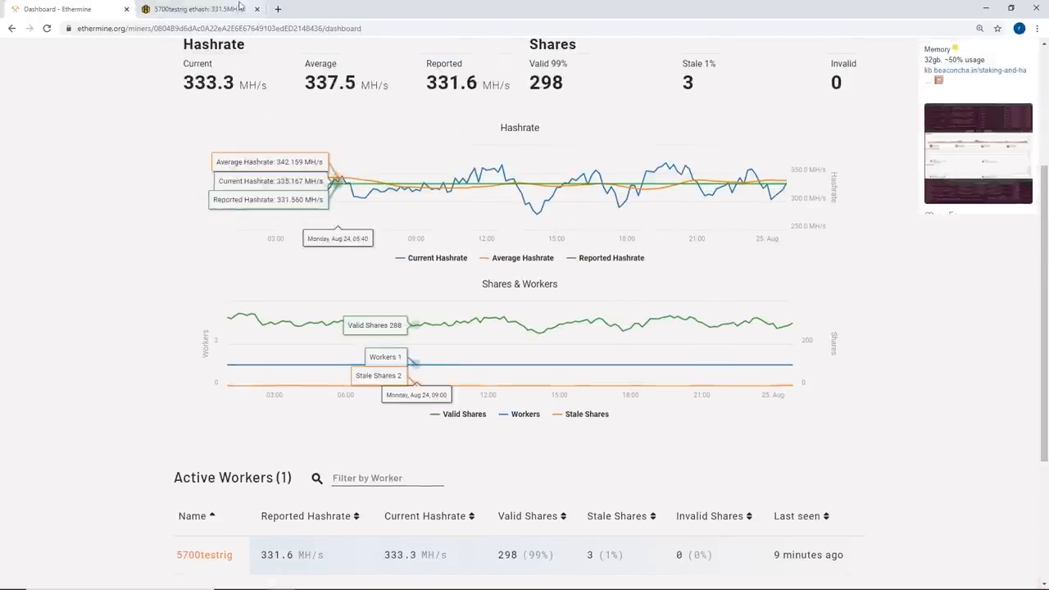
# - Switch back to HiveOS's 5700testrig overview showing six cards at 331.5 MH/s
pyautogui.click(197, 9)
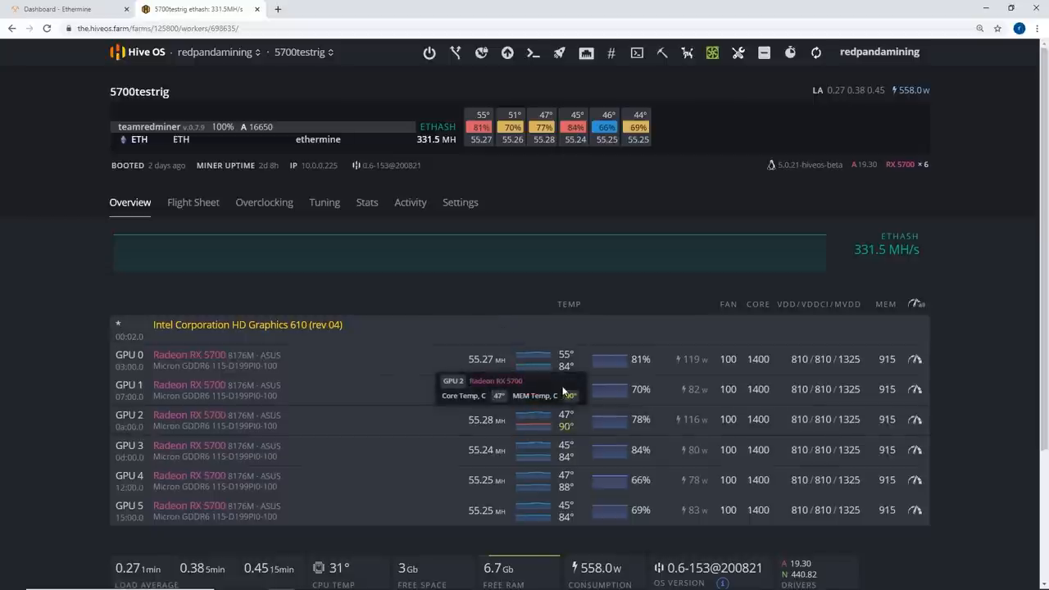
pyautogui.moveTo(569, 409)
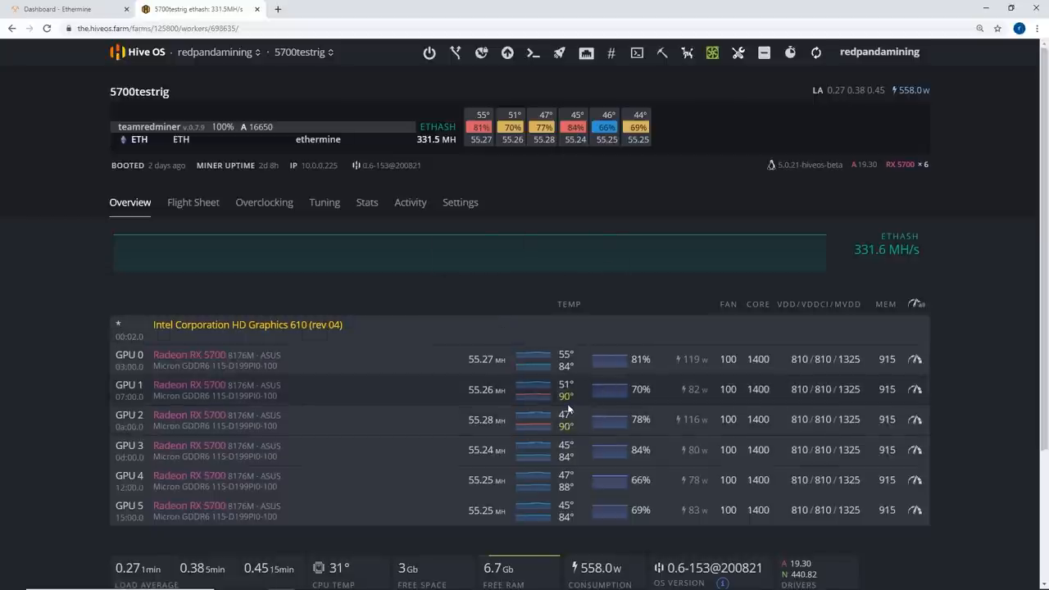
pyautogui.moveTo(569, 402)
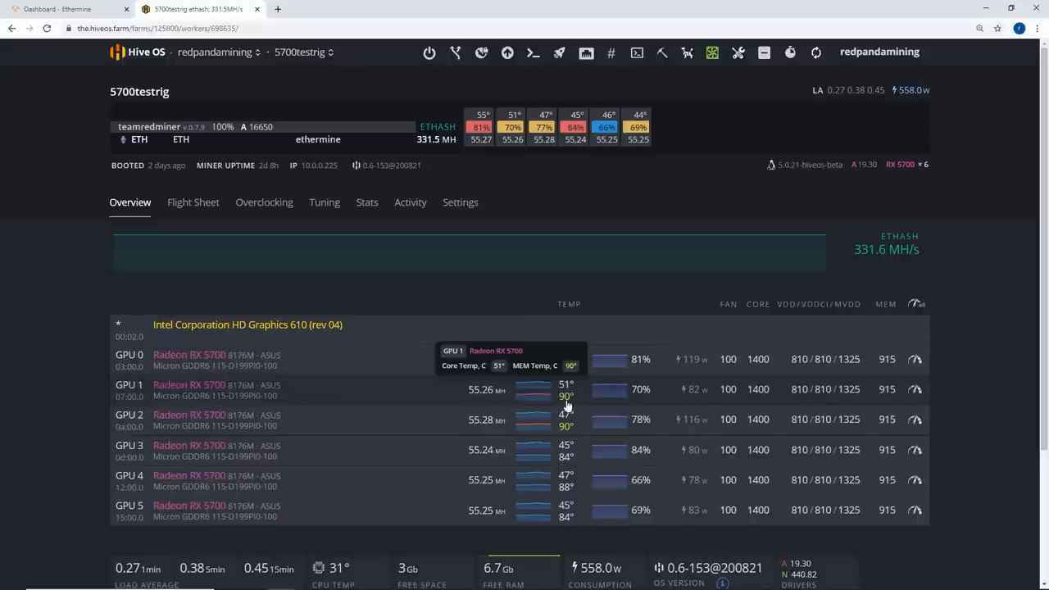
pyautogui.moveTo(555, 383)
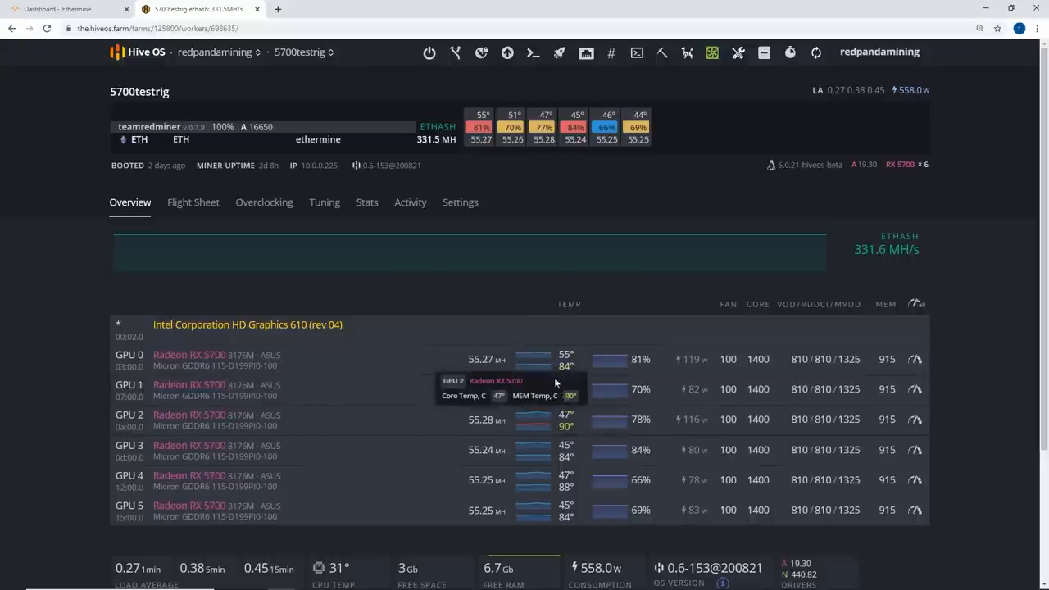
pyautogui.moveTo(336, 419)
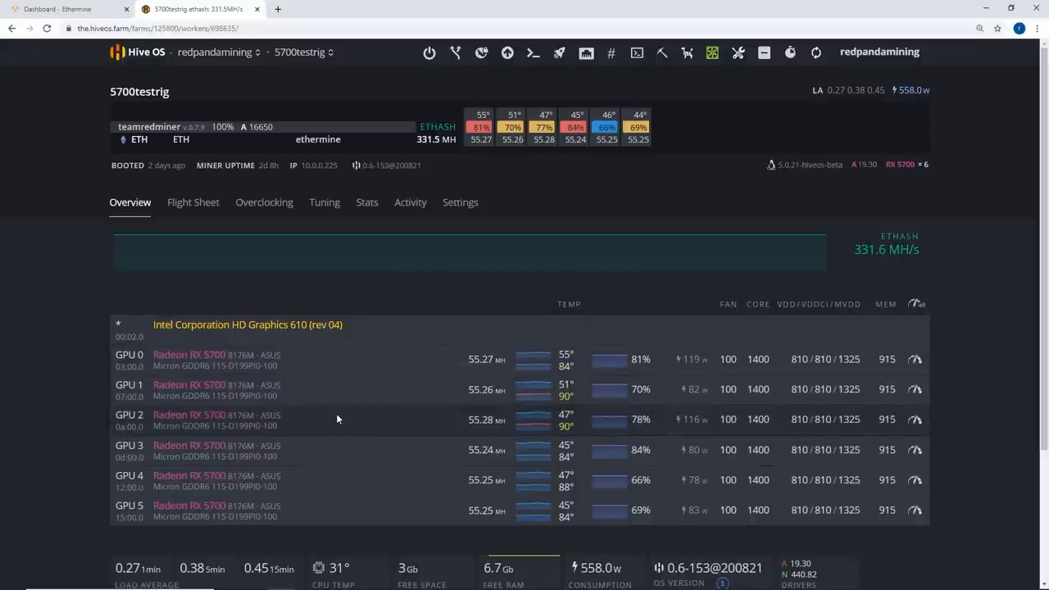